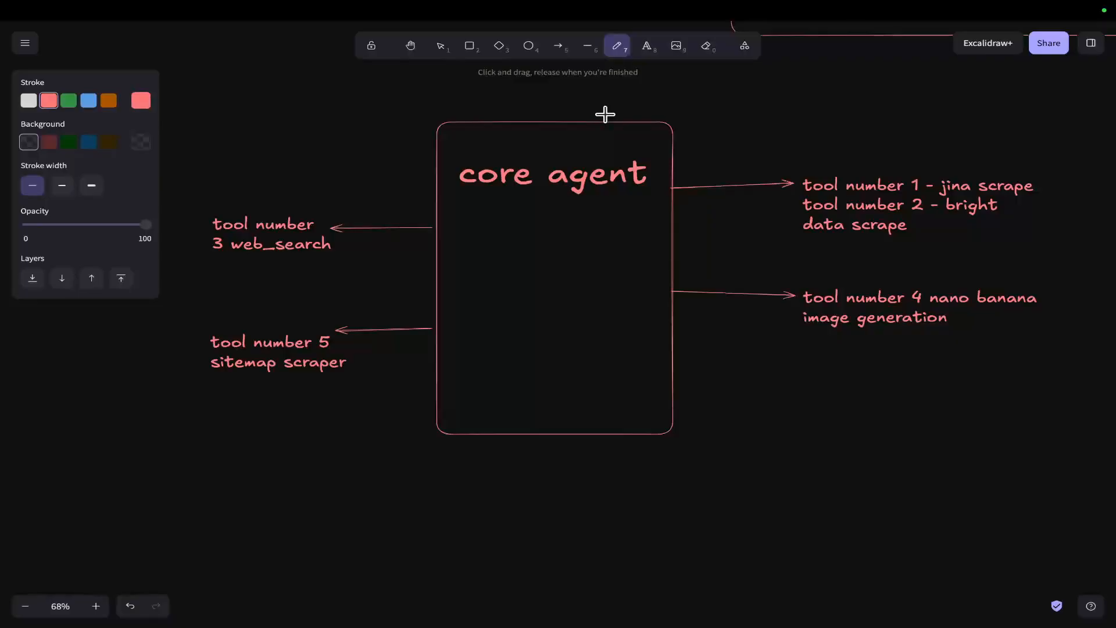
mouse_move(595, 131)
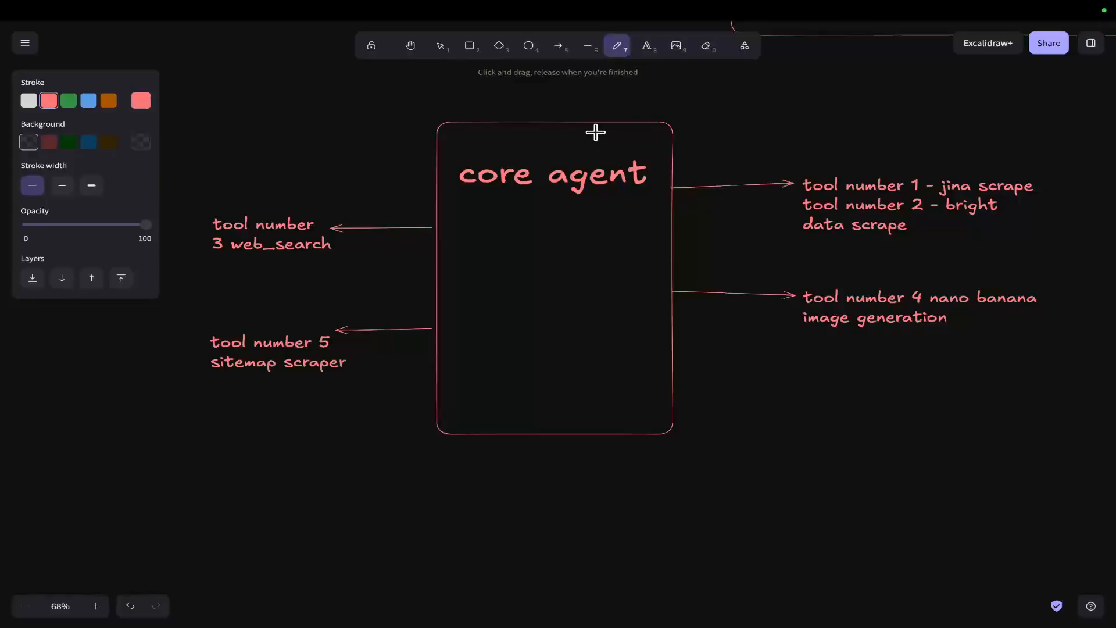
mouse_move(599, 205)
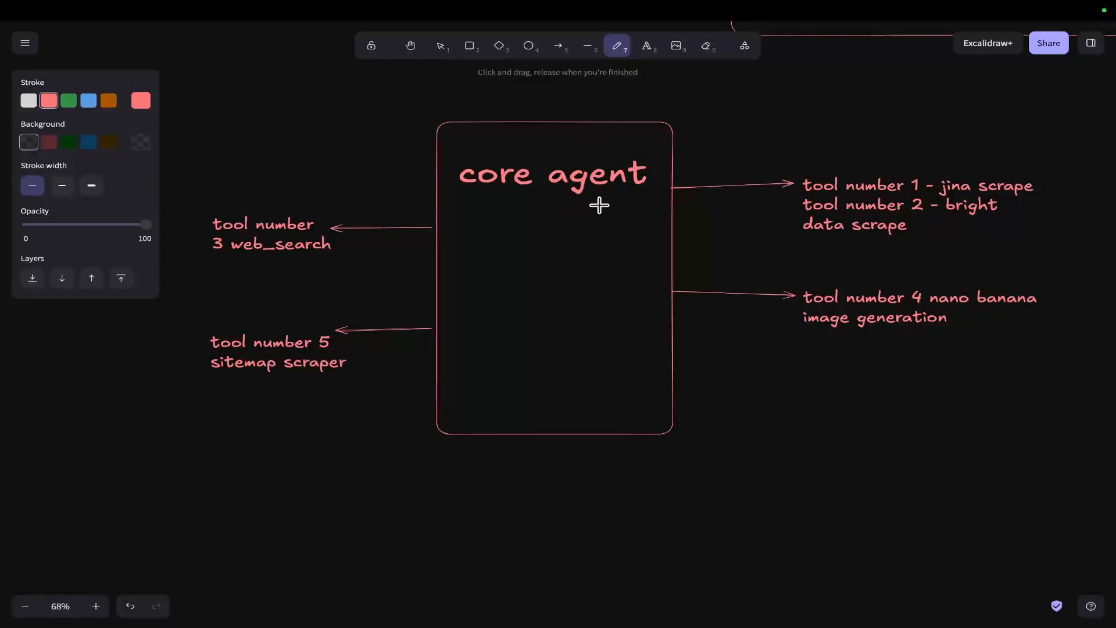
mouse_move(607, 197)
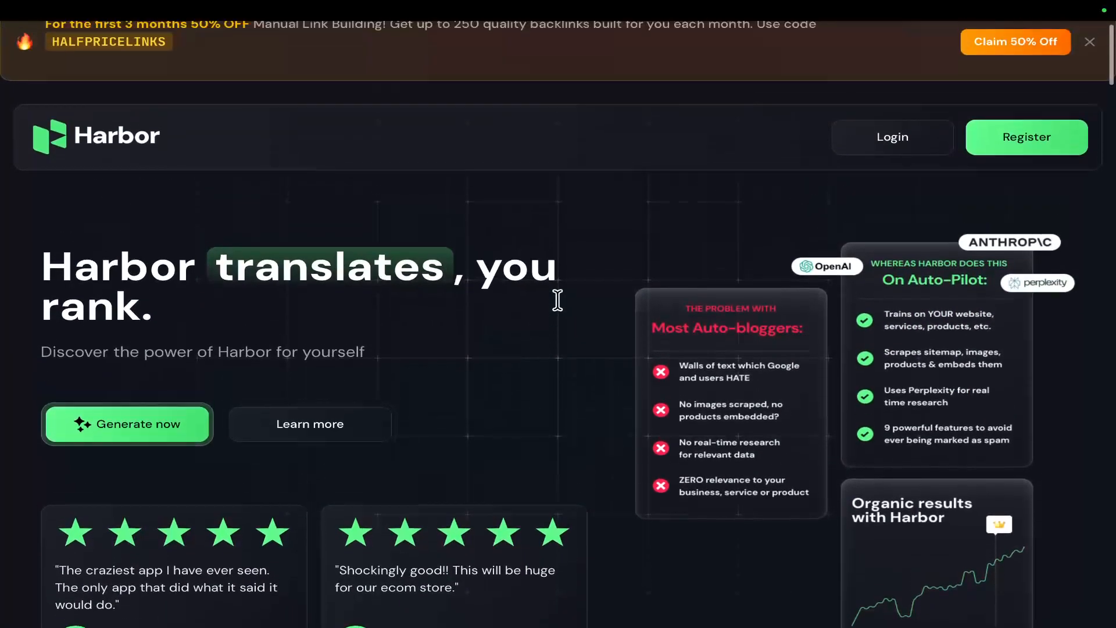
Step: Generate the men's smart casual article from the 2men preset in the Writer dashboard
left_click(126, 423)
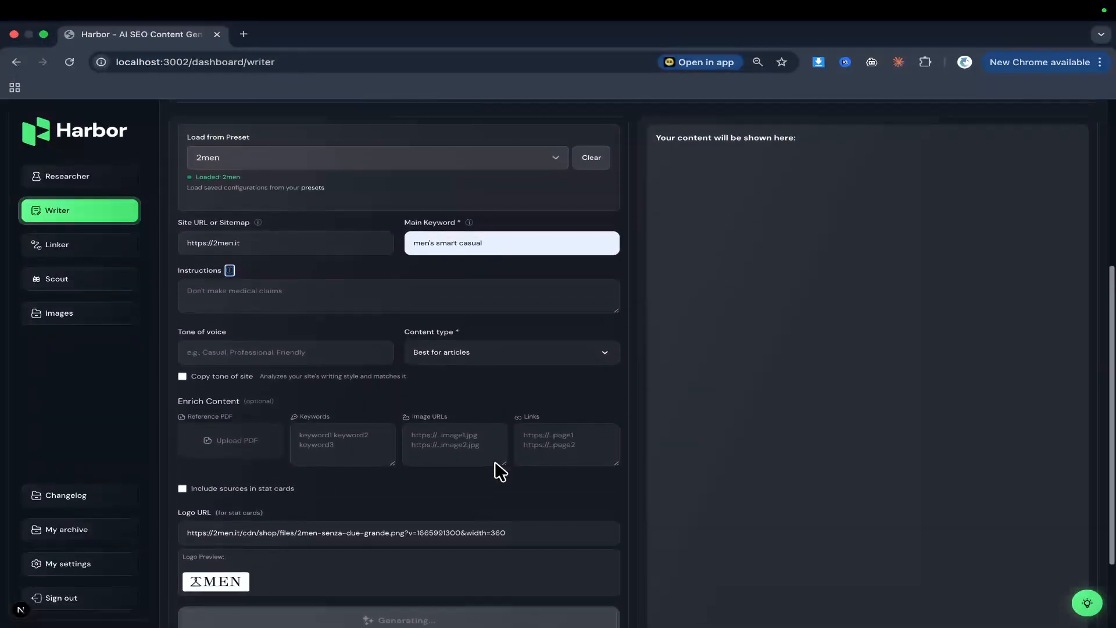
left_click(399, 620)
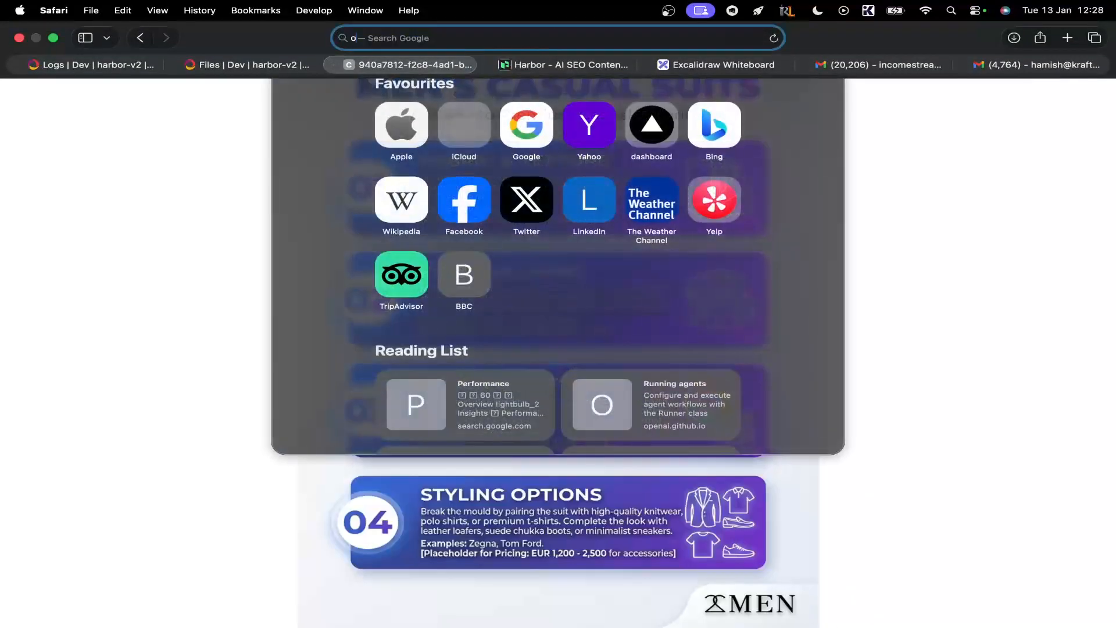
Step: Search 'openai agents sdk' in Safari and read the Agents SDK intro page
type("openai agents sdk")
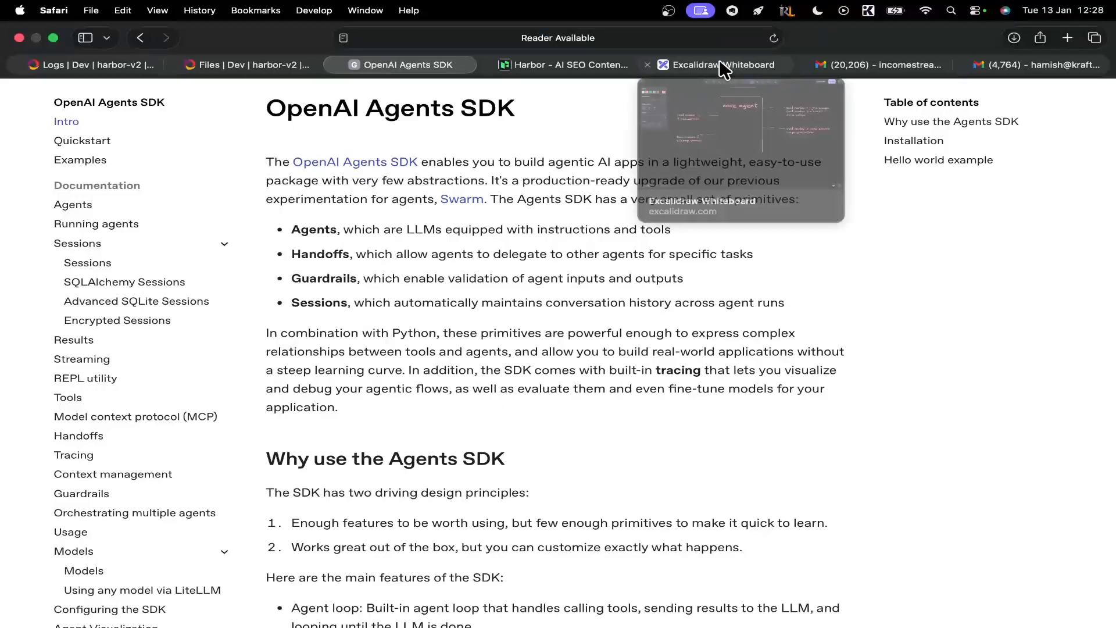
left_click(721, 65)
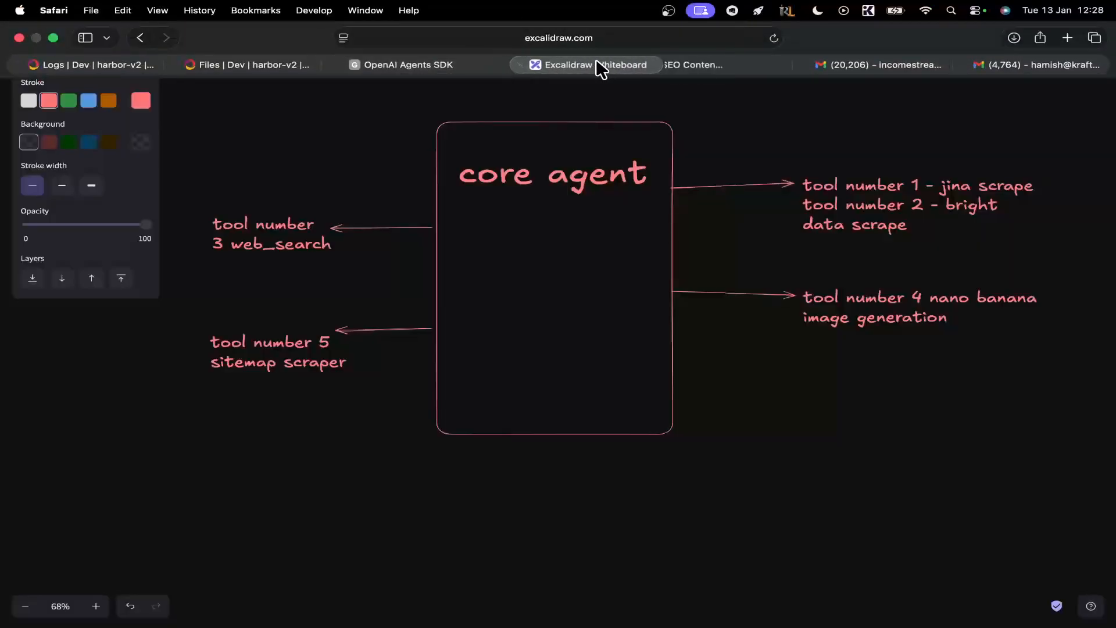
left_click(407, 65)
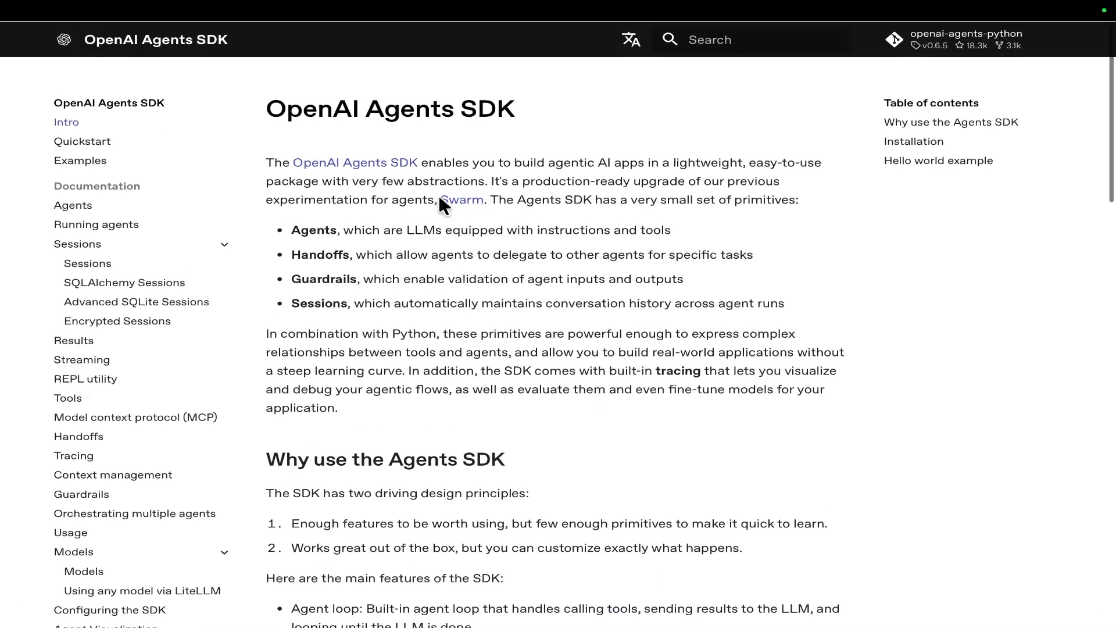
scroll("down", 3)
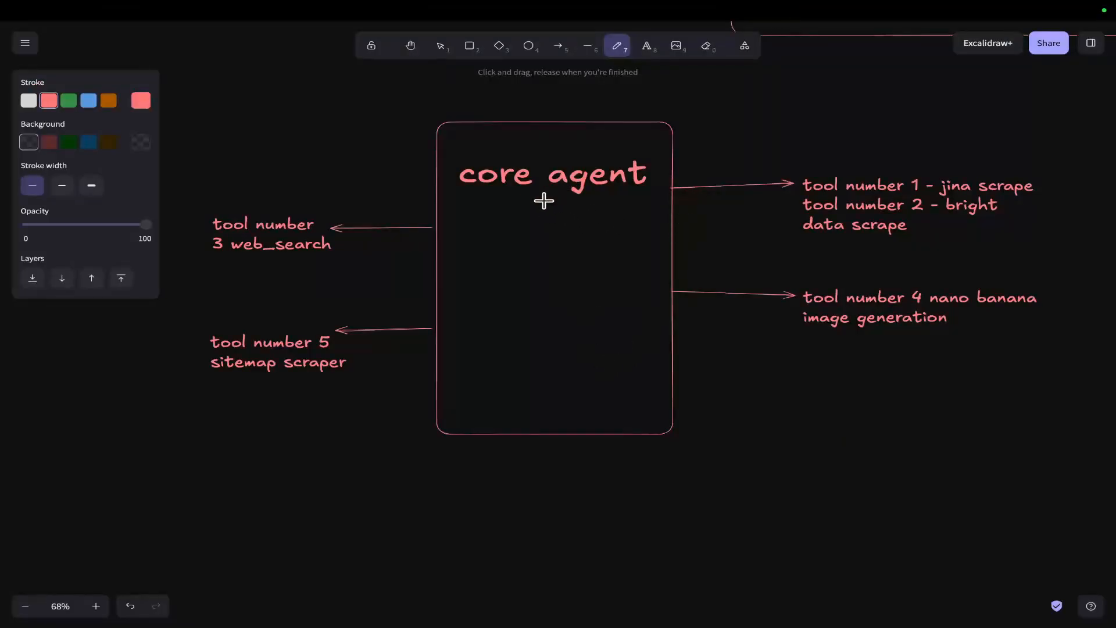
Step: Underline 'agent' and 'jina scrape', draw a down arrow in the agent box, then leave for Bright Data
left_click_drag(543, 200, 656, 190)
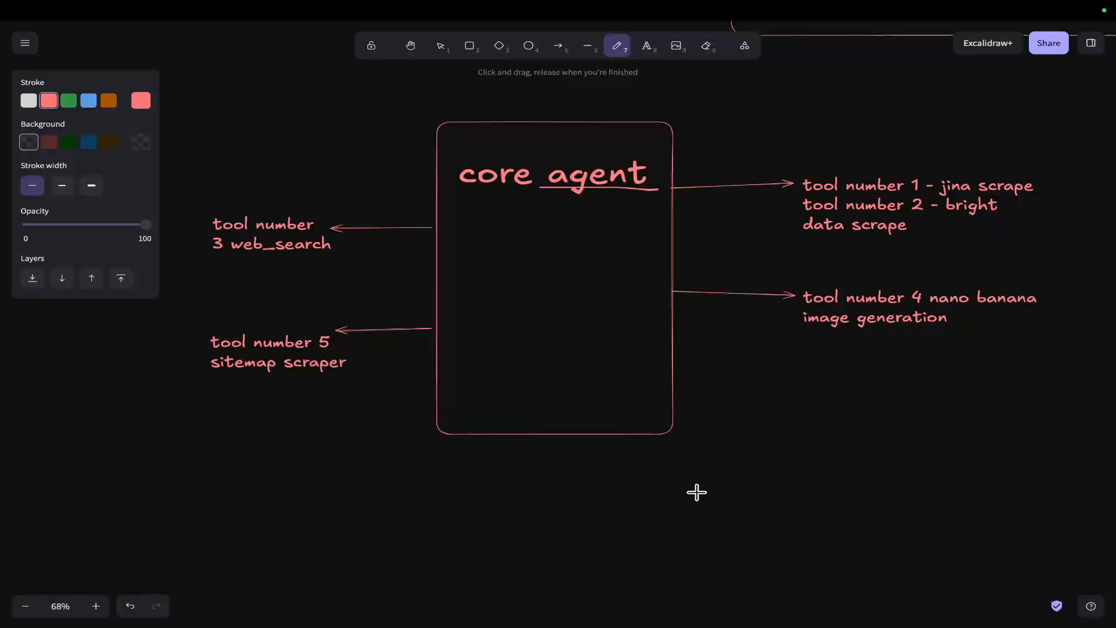
mouse_move(748, 463)
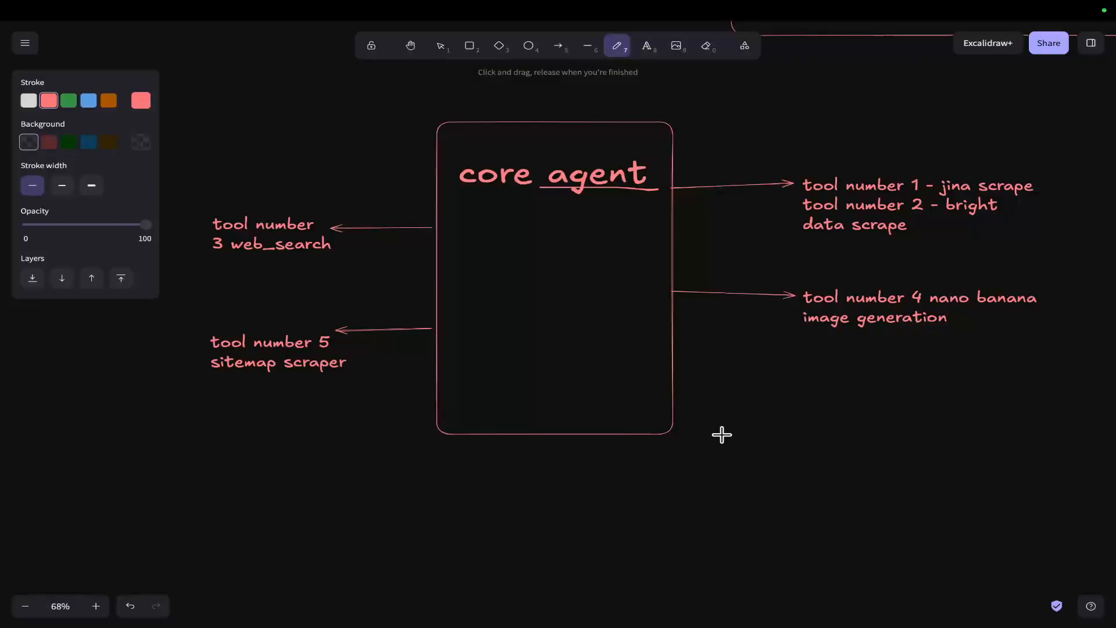
mouse_move(566, 217)
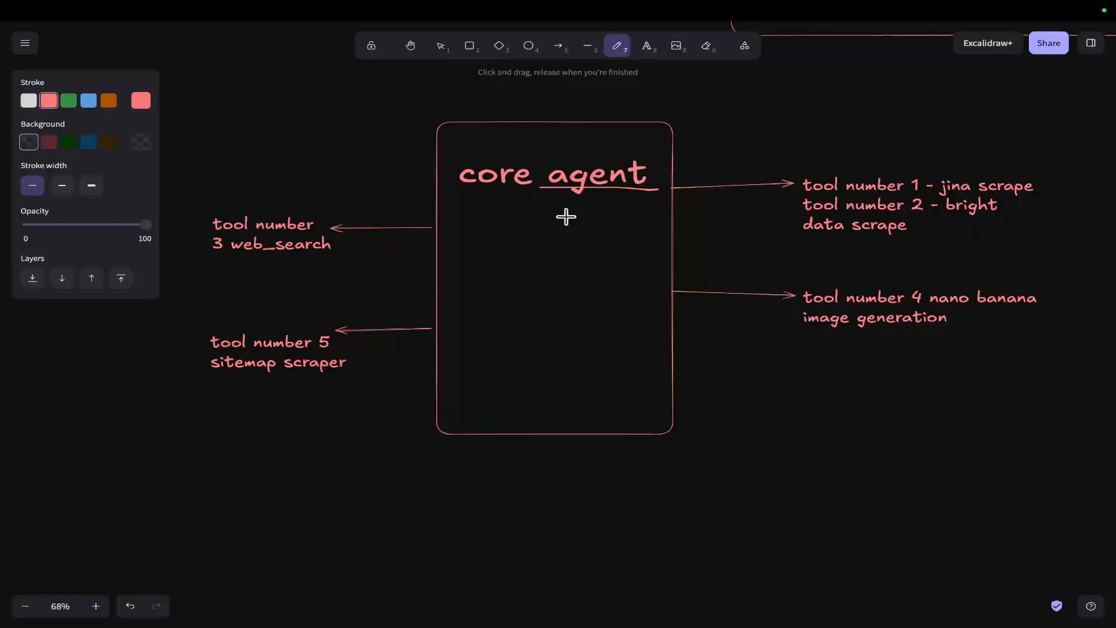
left_click_drag(542, 190, 541, 249)
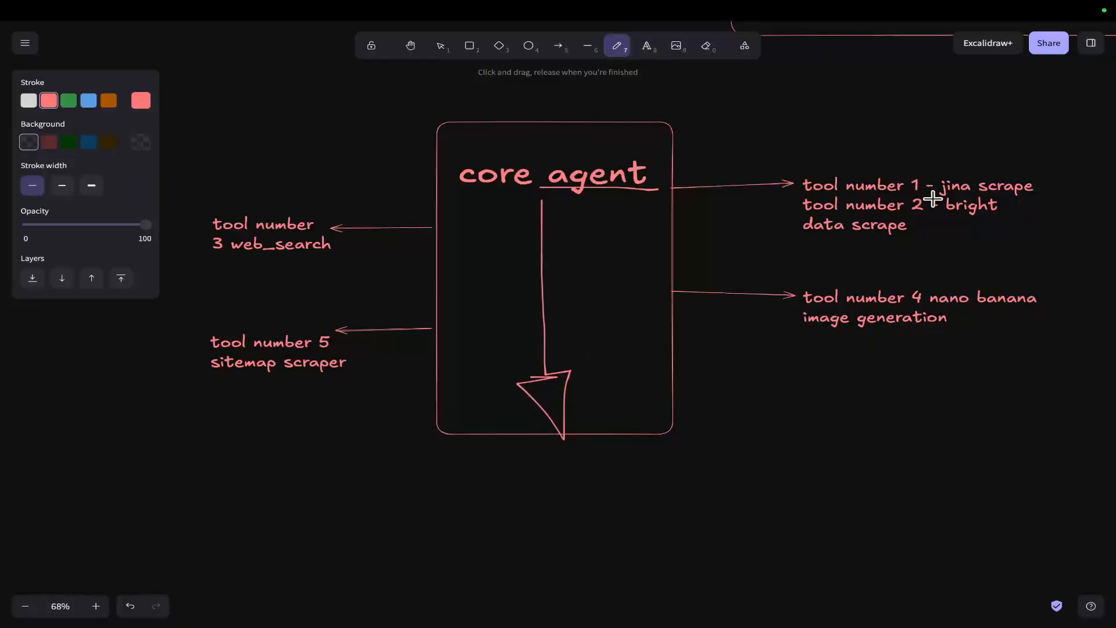
left_click_drag(940, 192, 1032, 192)
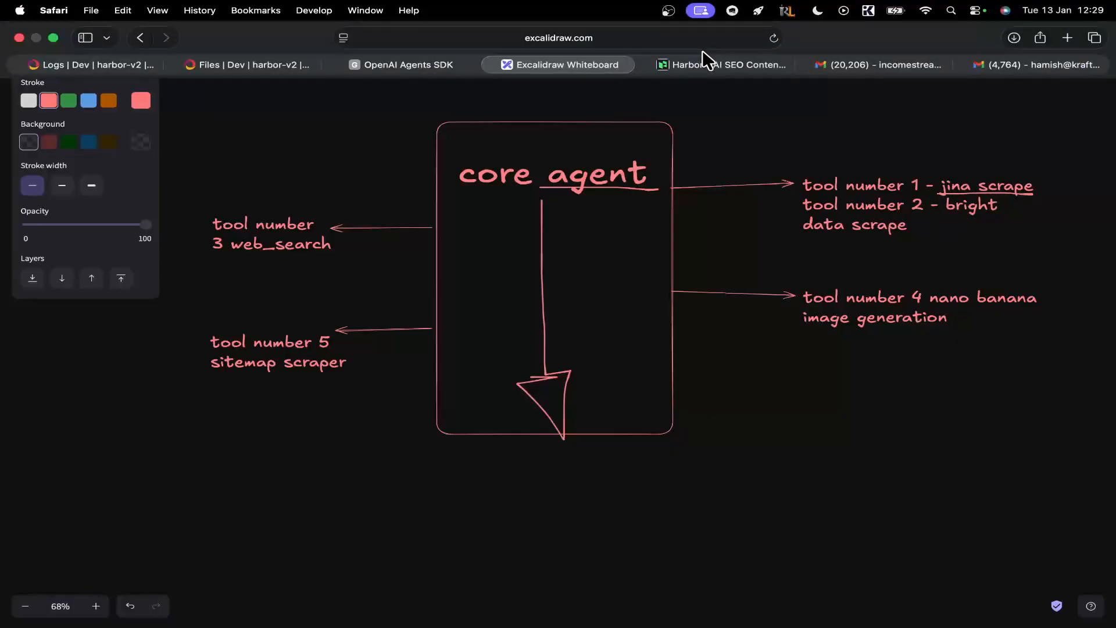
left_click(721, 65)
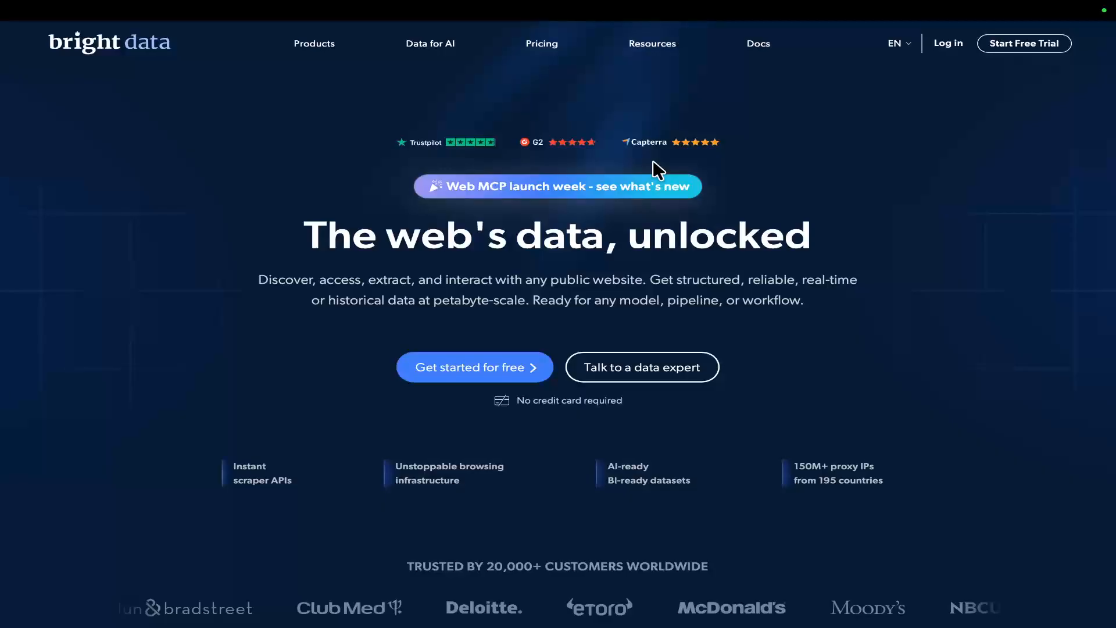
Step: Skim the brightdata.com homepage and return to the Excalidraw whiteboard
scroll("down", 3)
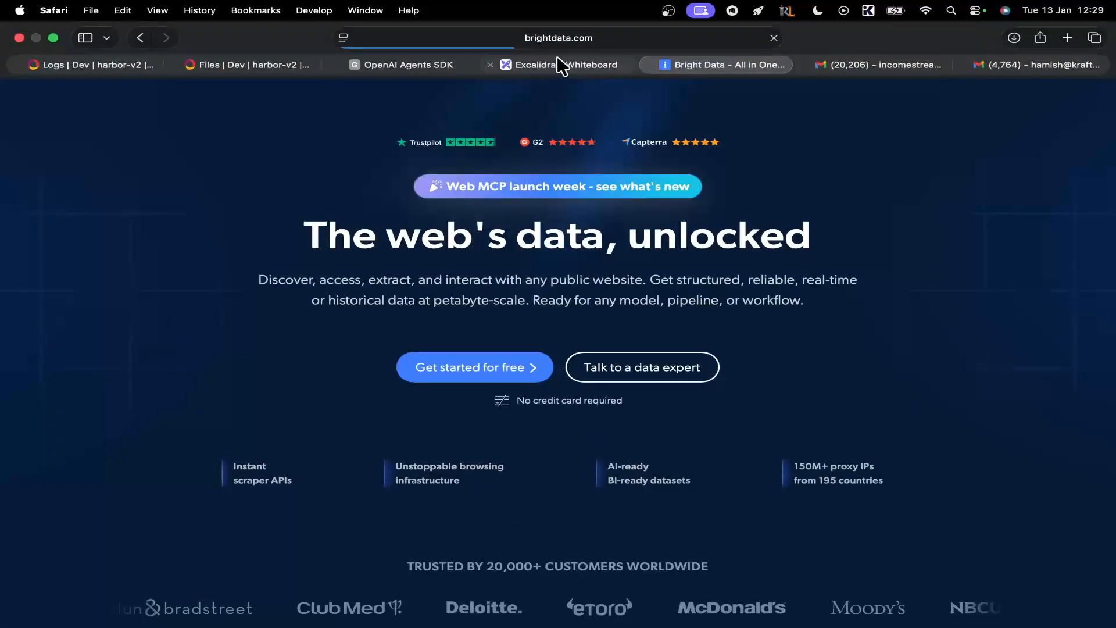
left_click(556, 65)
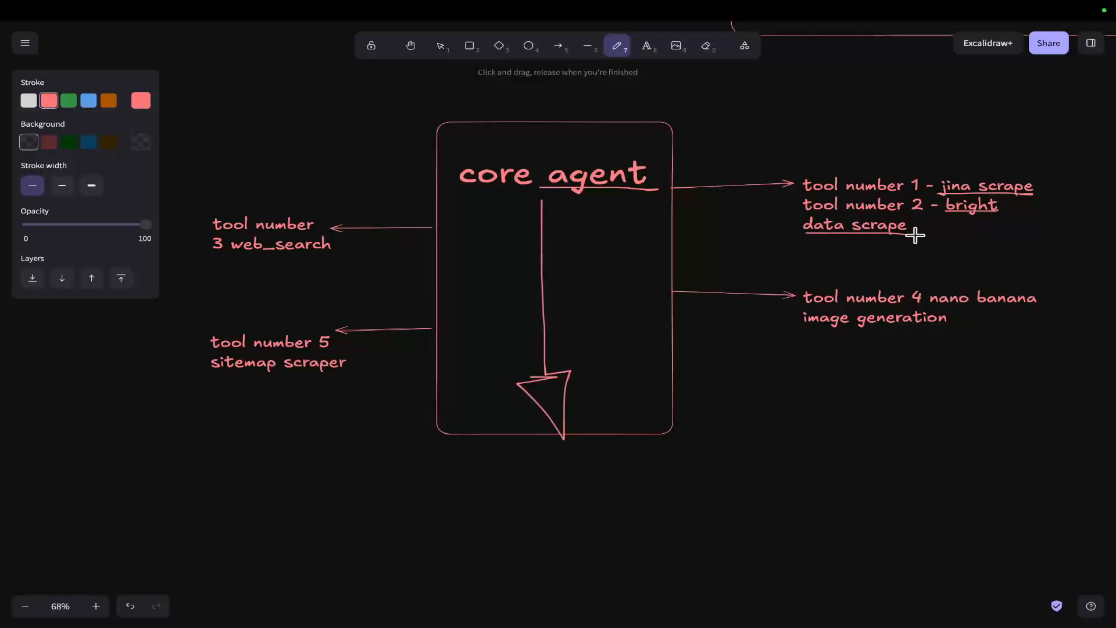
mouse_move(826, 194)
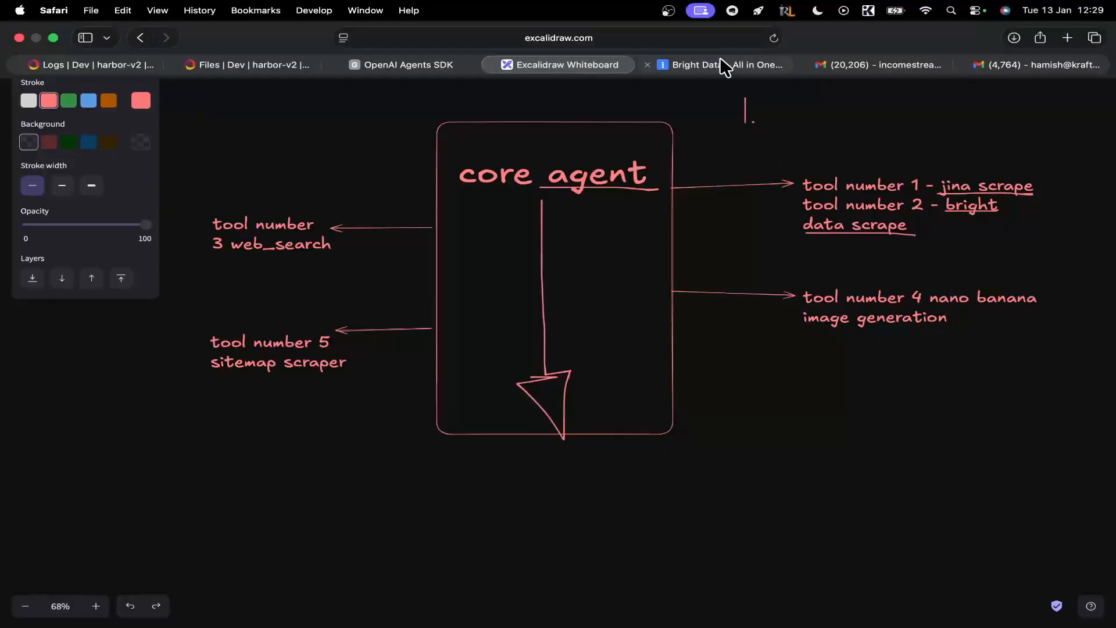
Step: Browse the Mr Porkamo store's Main Products suits and return to the whiteboard
left_click(716, 65)
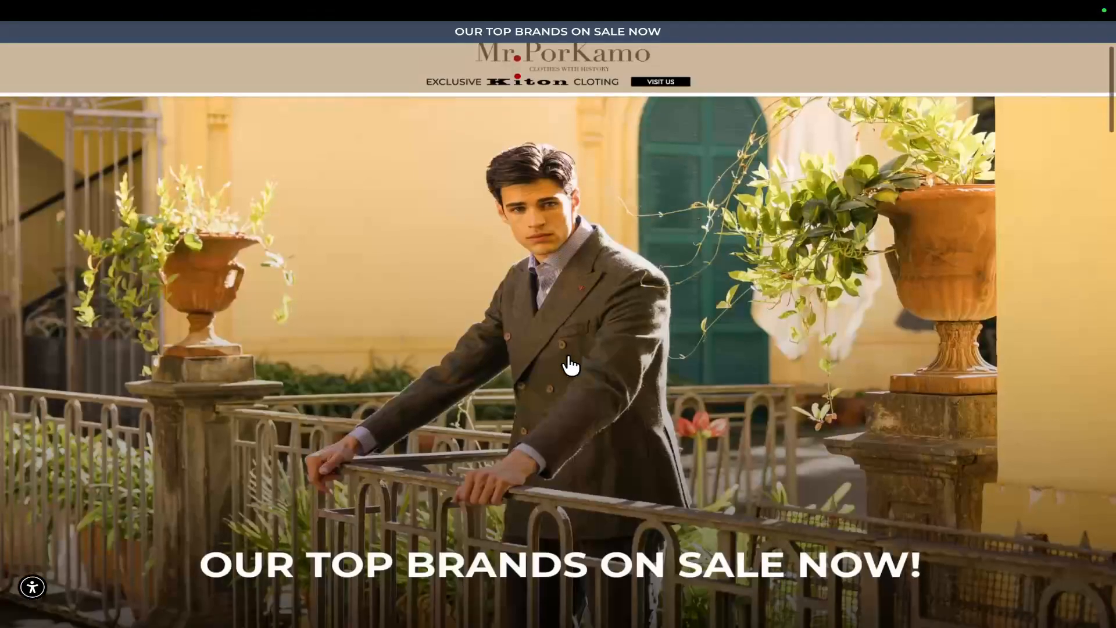
scroll("down", 3)
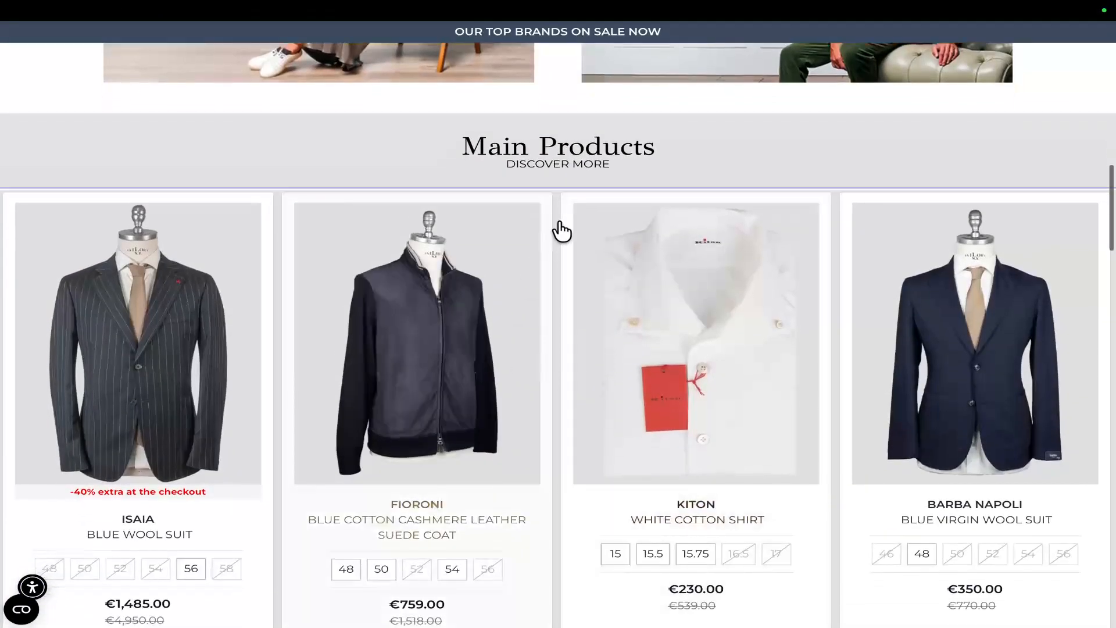
left_click(559, 65)
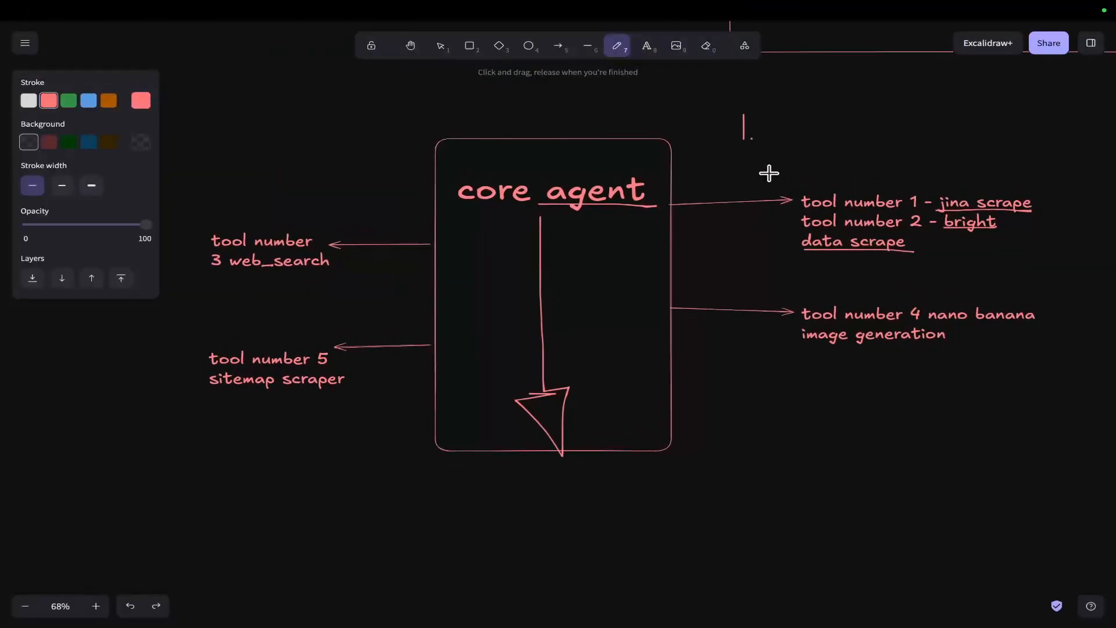
Step: Draw an arrow and bracket linking tools 1 and 2 to point 1, and number 3 below the box
left_click_drag(826, 154, 896, 171)
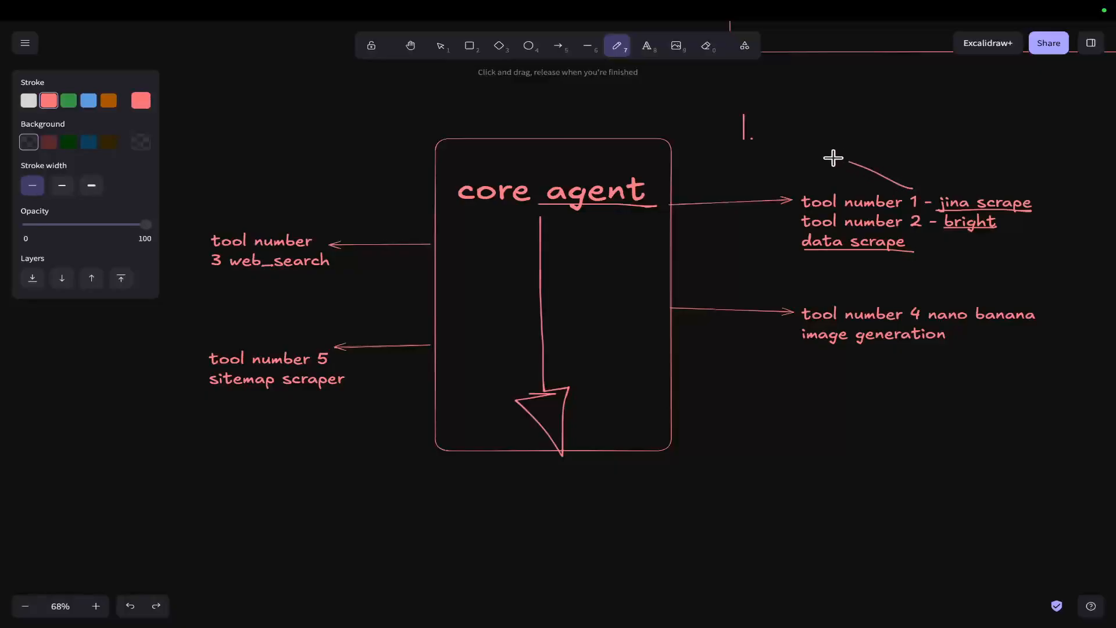
left_click_drag(840, 160, 755, 132)
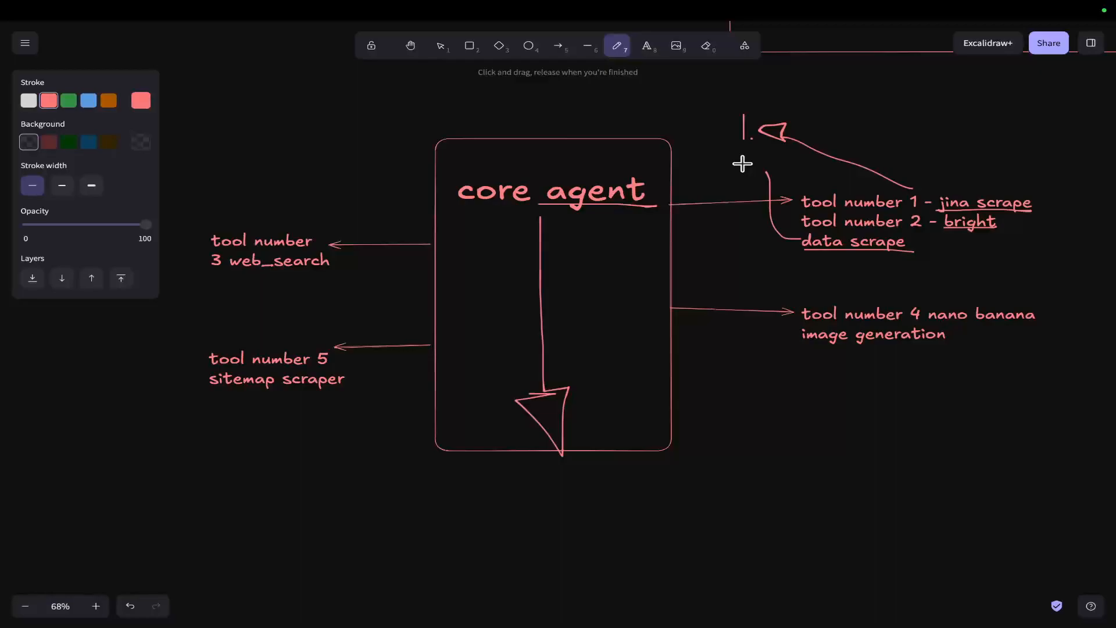
mouse_move(706, 247)
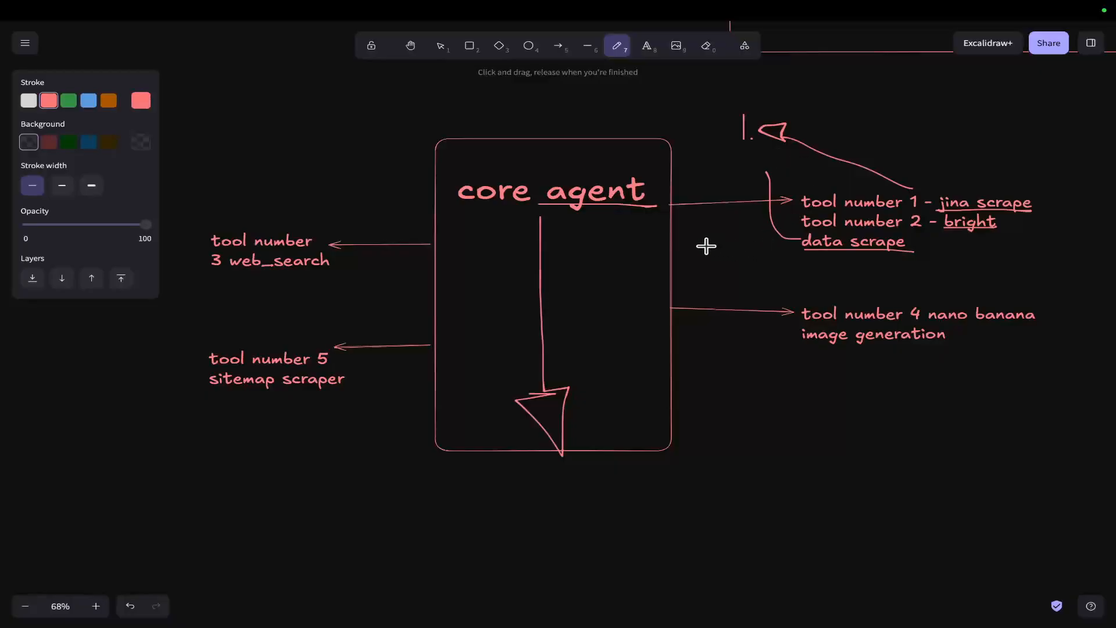
mouse_move(573, 456)
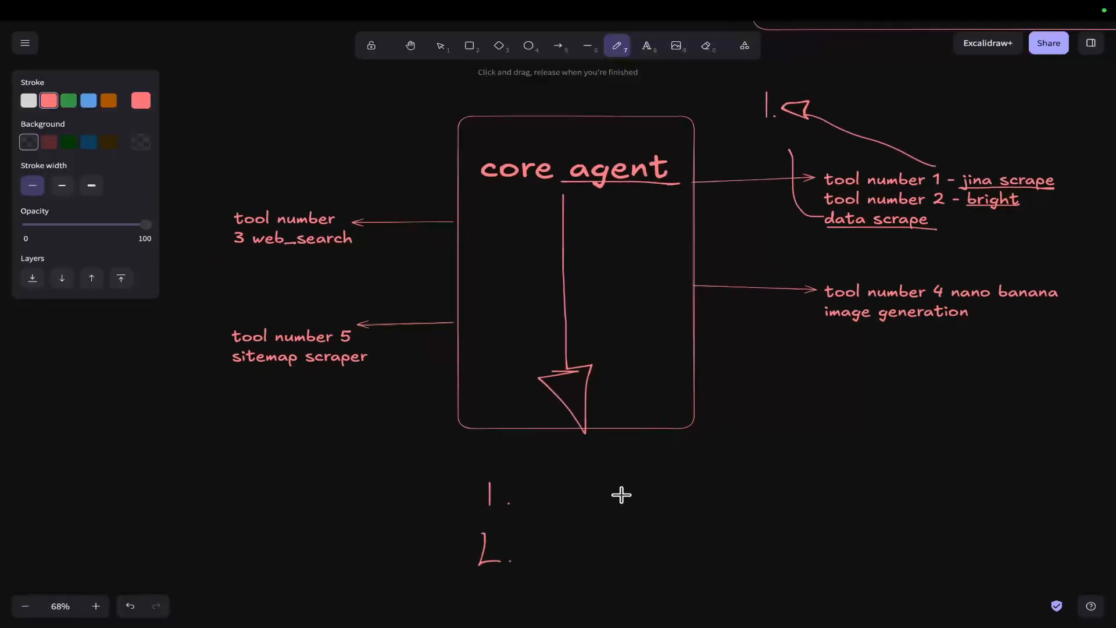
left_click_drag(588, 484, 601, 502)
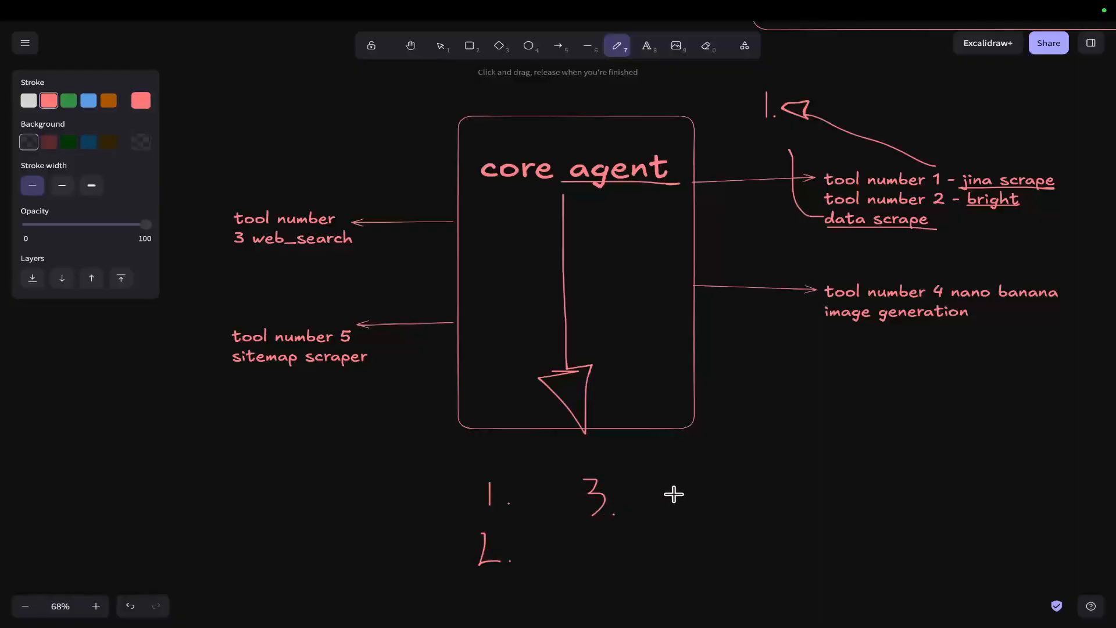
mouse_move(559, 453)
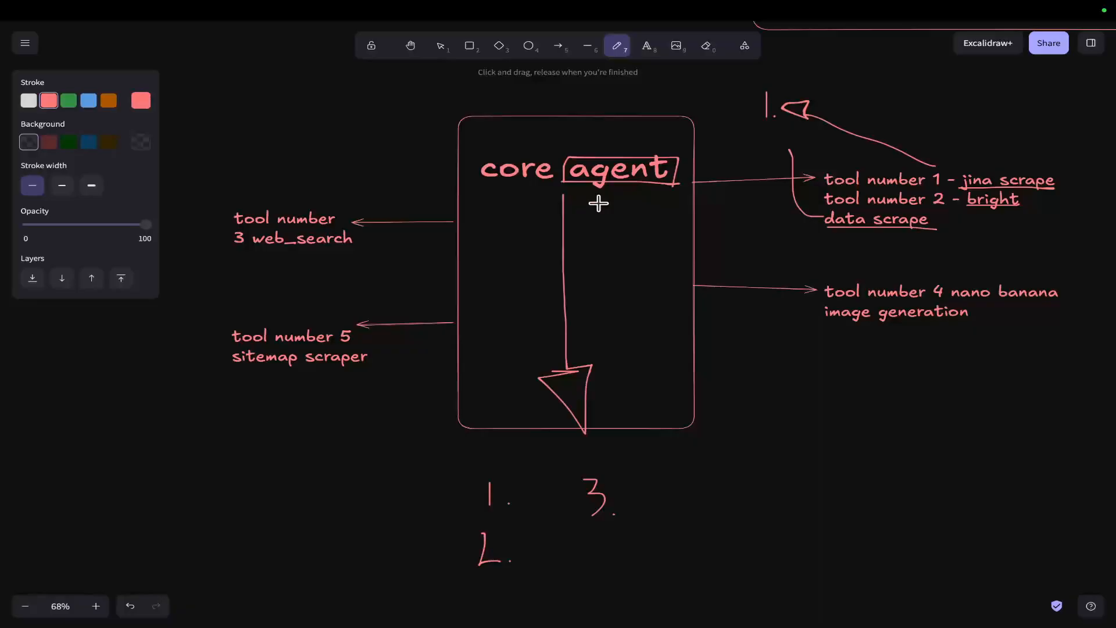
mouse_move(248, 249)
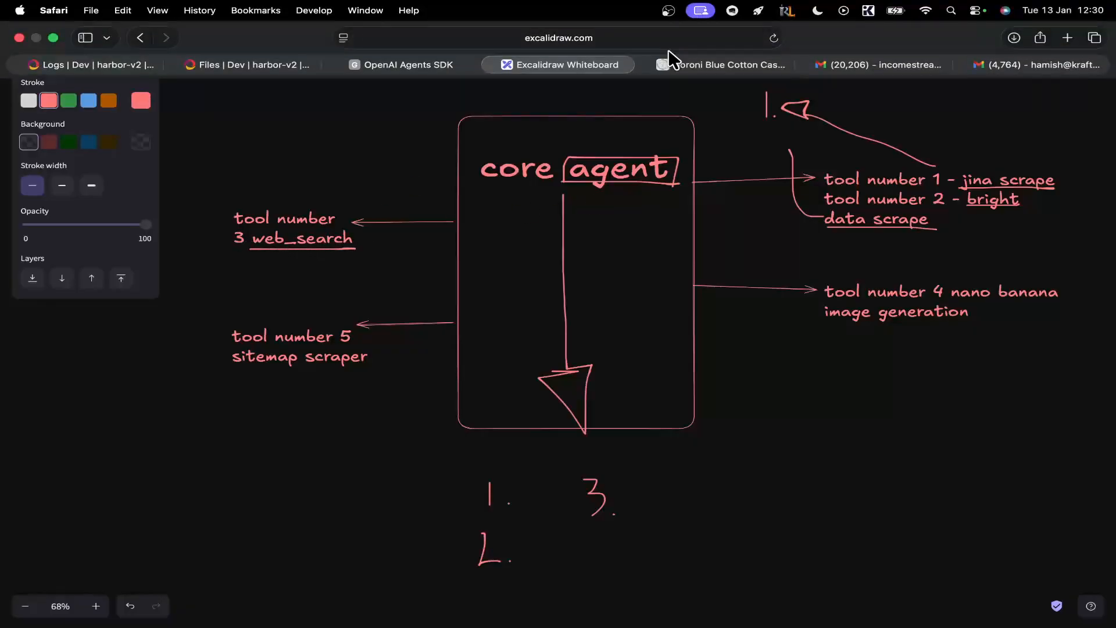
Step: Copy the web search curl example from 'Create a model response' and run it in Terminal
left_click(400, 65)
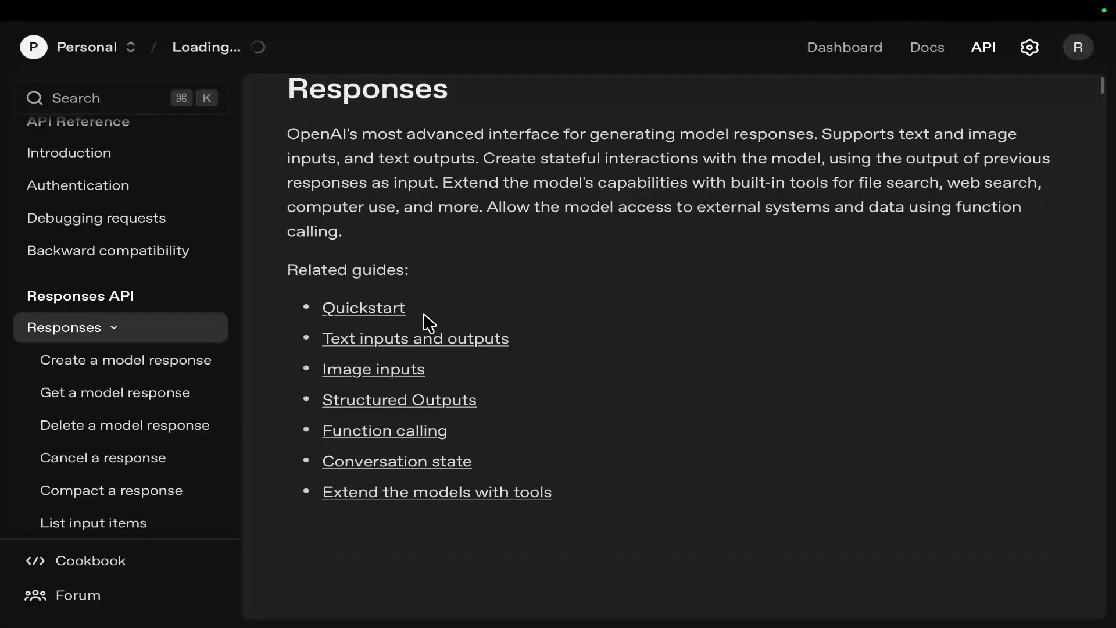
left_click(126, 360)
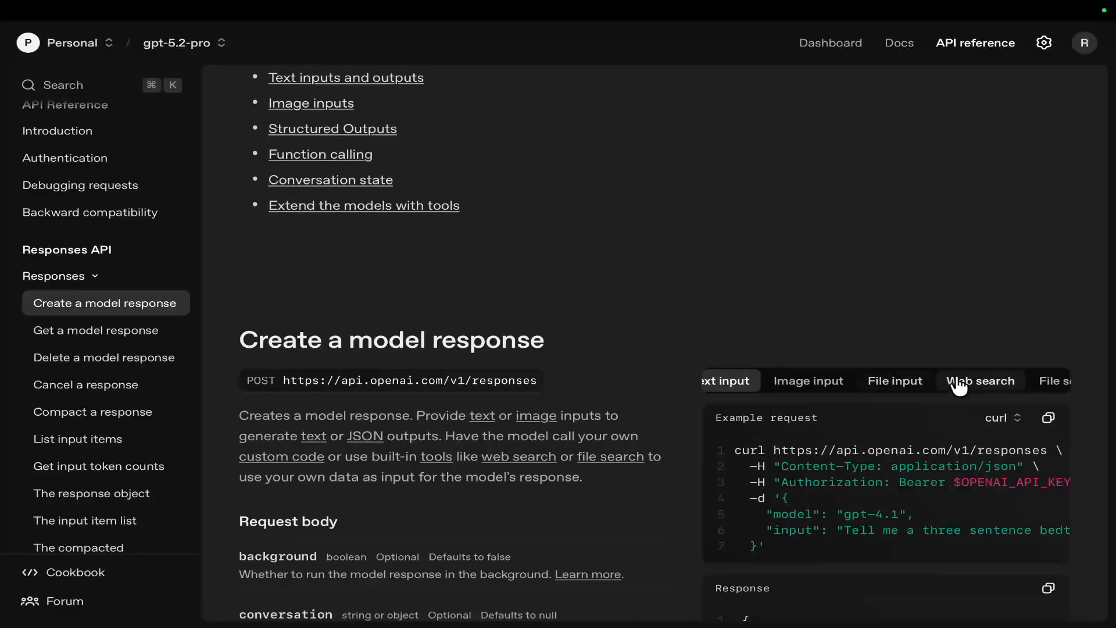
left_click(980, 380)
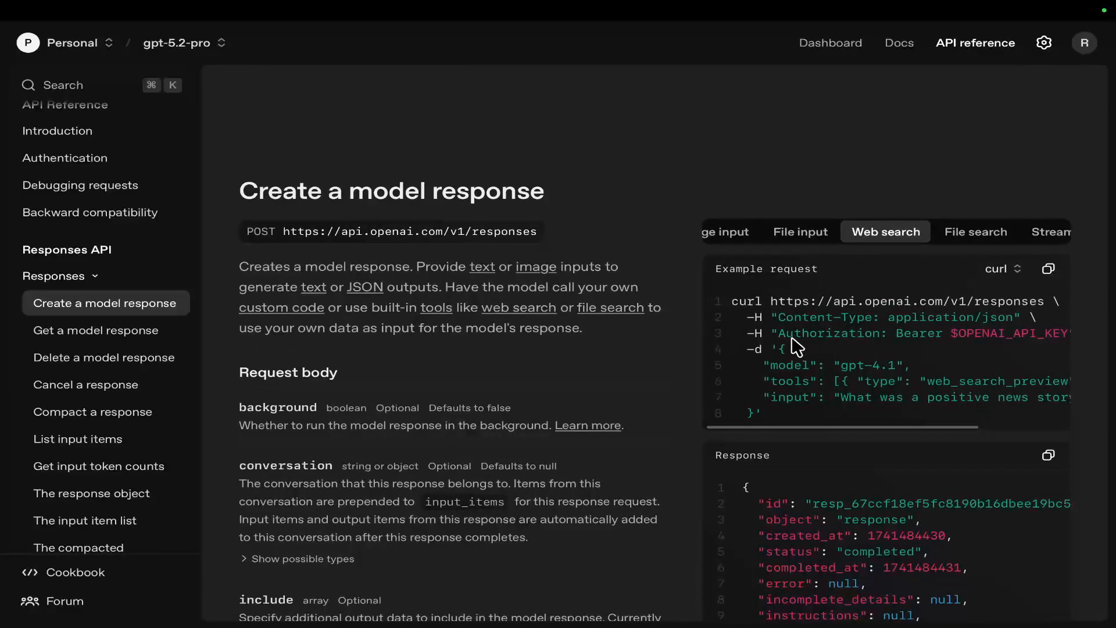
left_click(1048, 269)
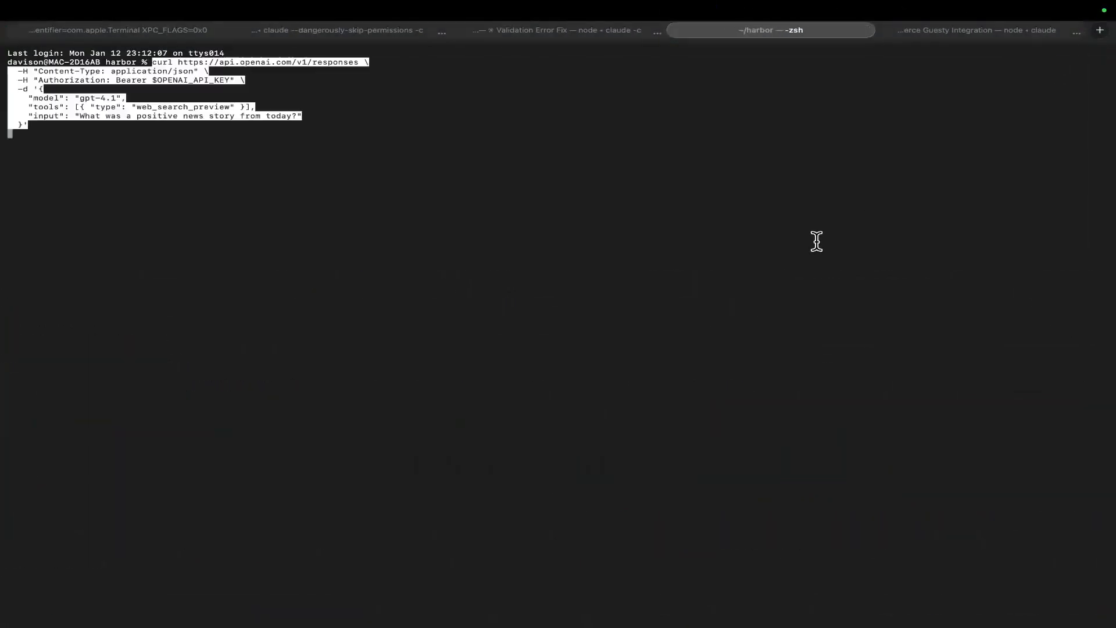
key("Return")
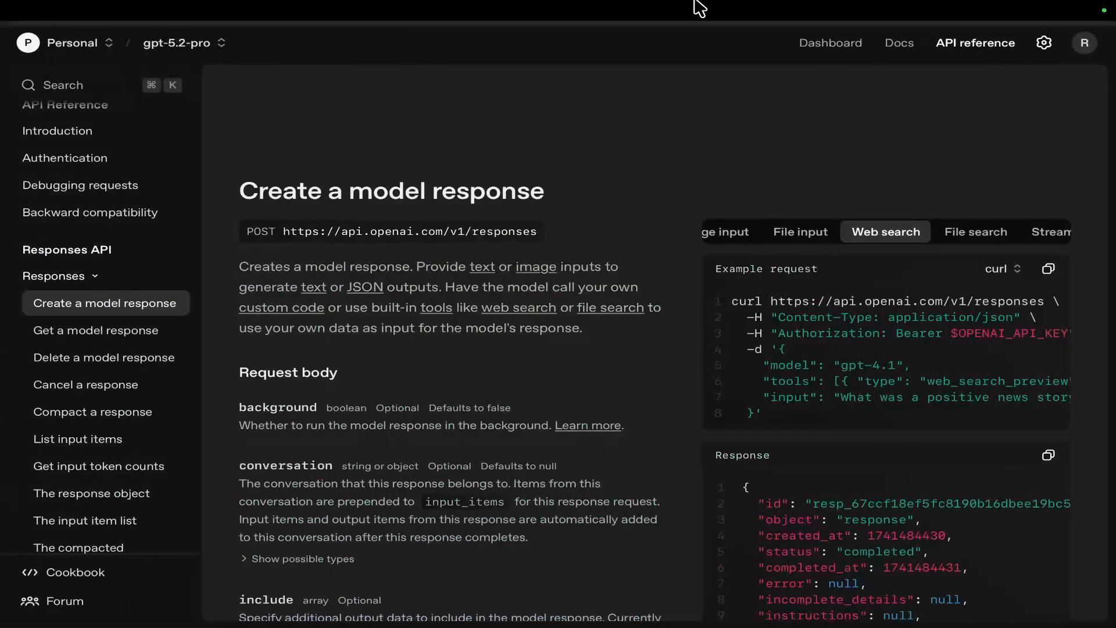
Step: Select the web search example request code in the API Reference
left_click_drag(734, 300, 762, 412)
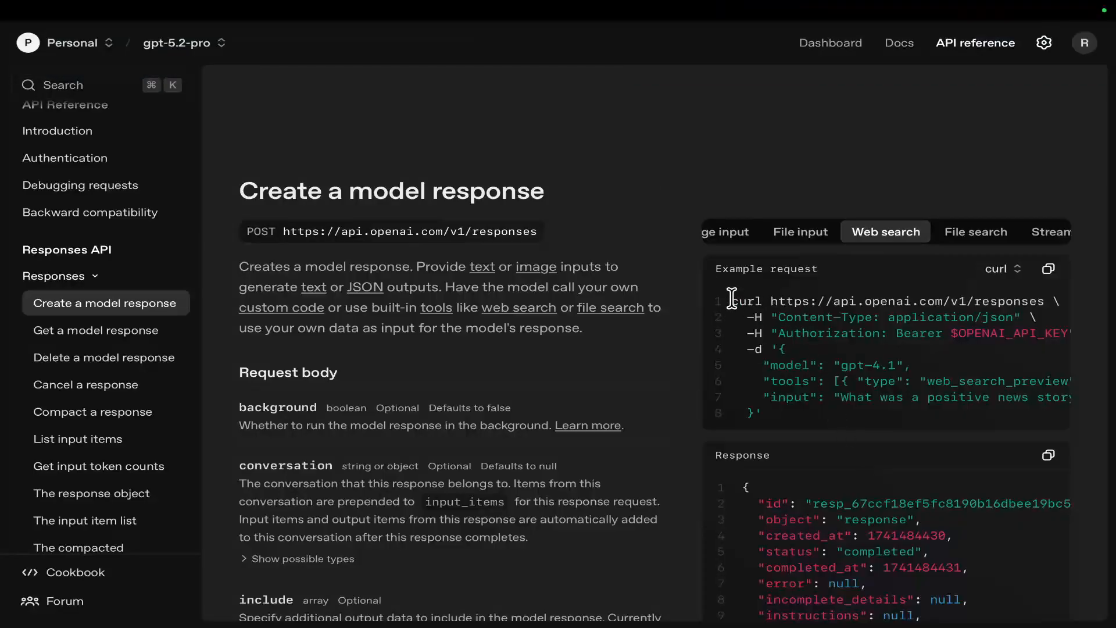
left_click_drag(733, 300, 762, 413)
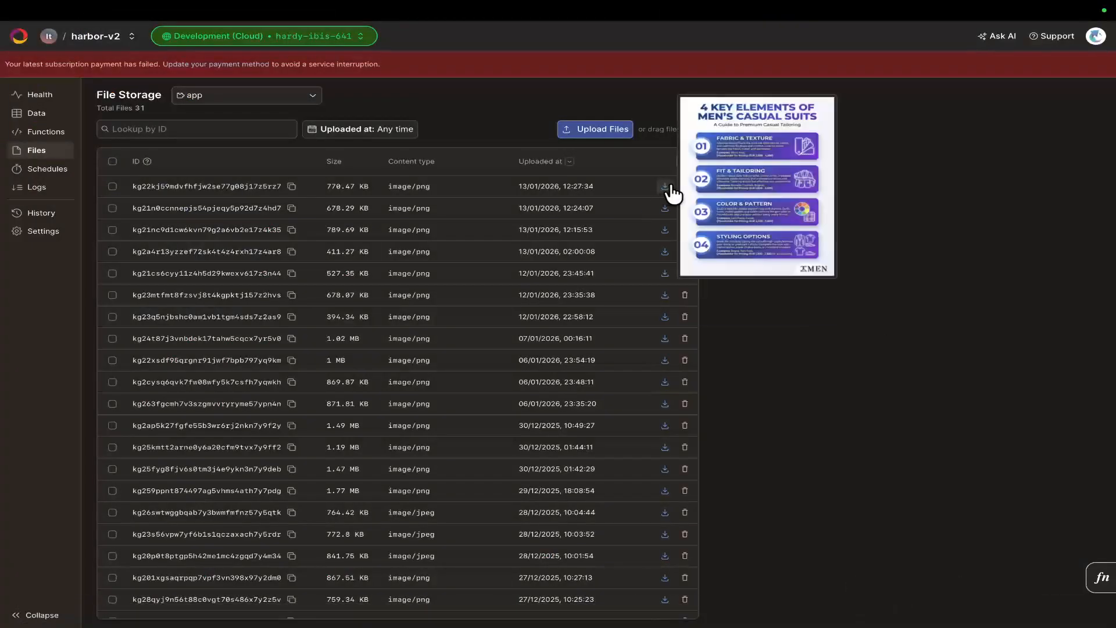
Step: View the newest stored men's smart casual infographic in Convex File Storage, then return to Excalidraw
left_click(600, 129)
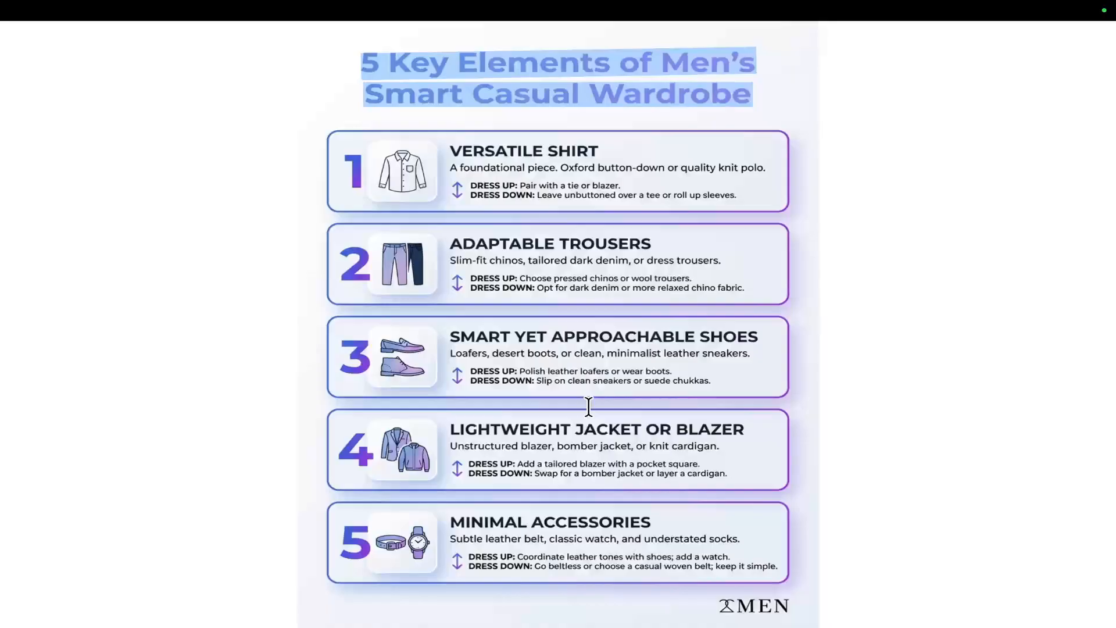
mouse_move(530, 221)
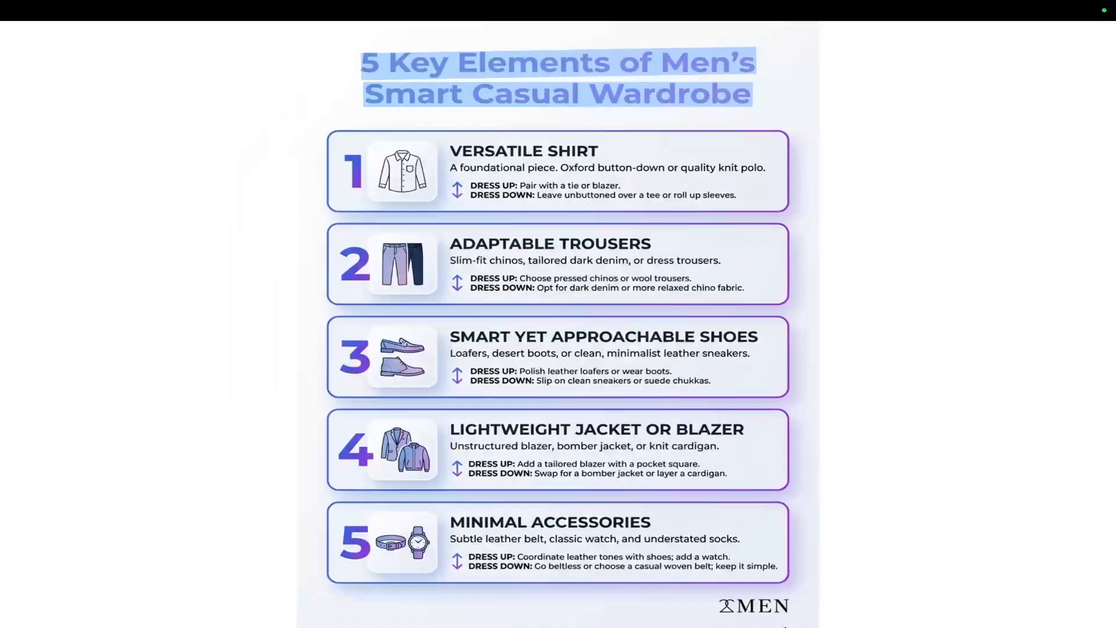
scroll("down", 3)
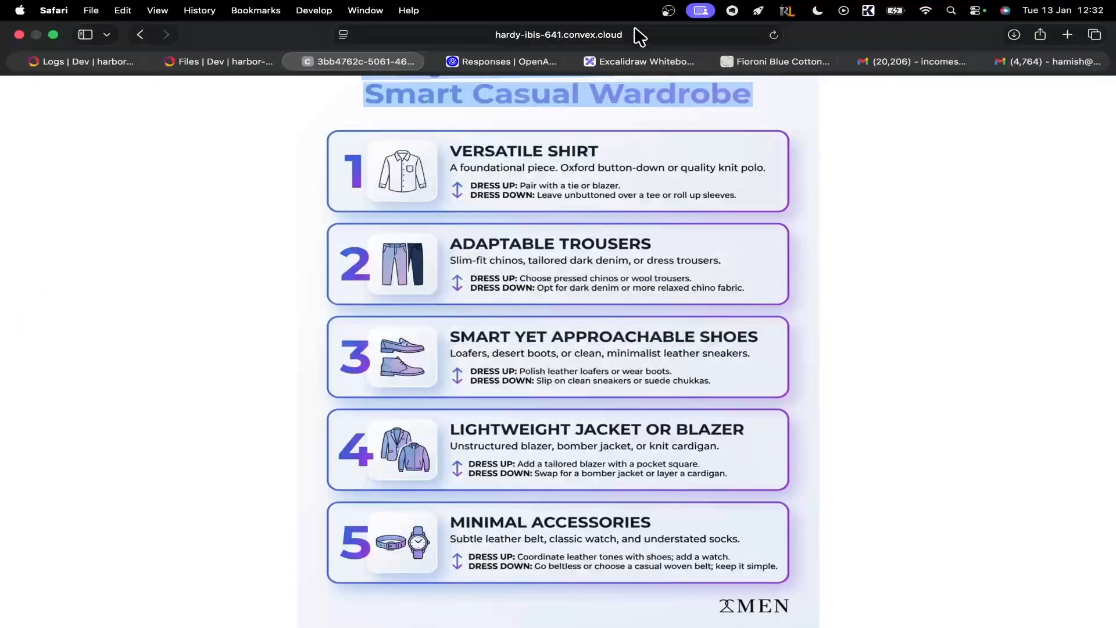
left_click(640, 62)
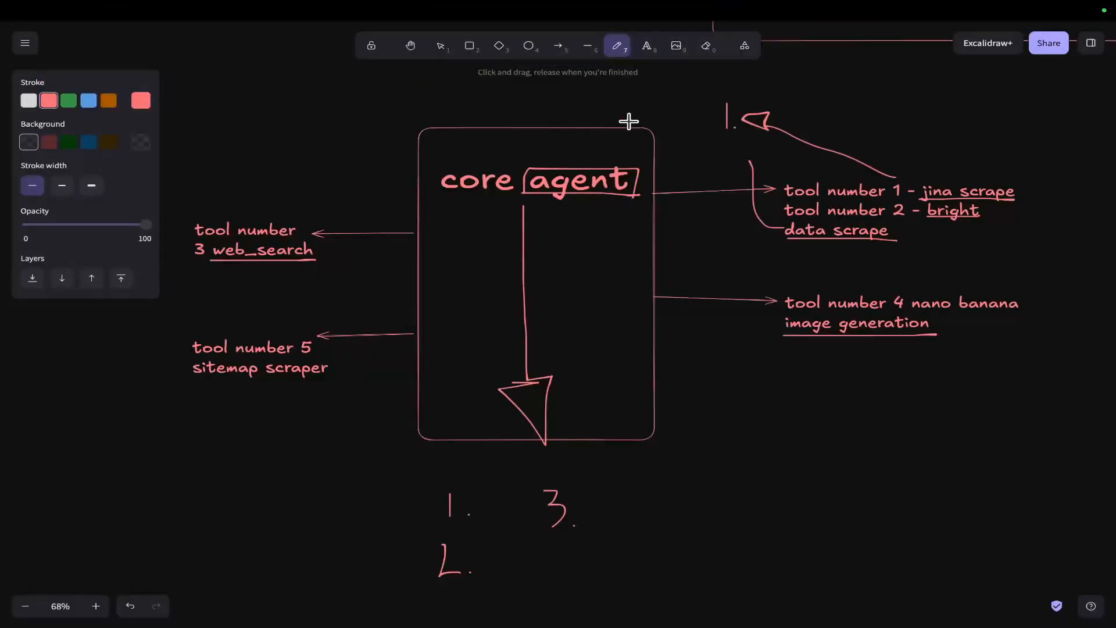
Step: Draw a rightward arrow from the agent box and a second vertical line inside it
scroll("down", 3)
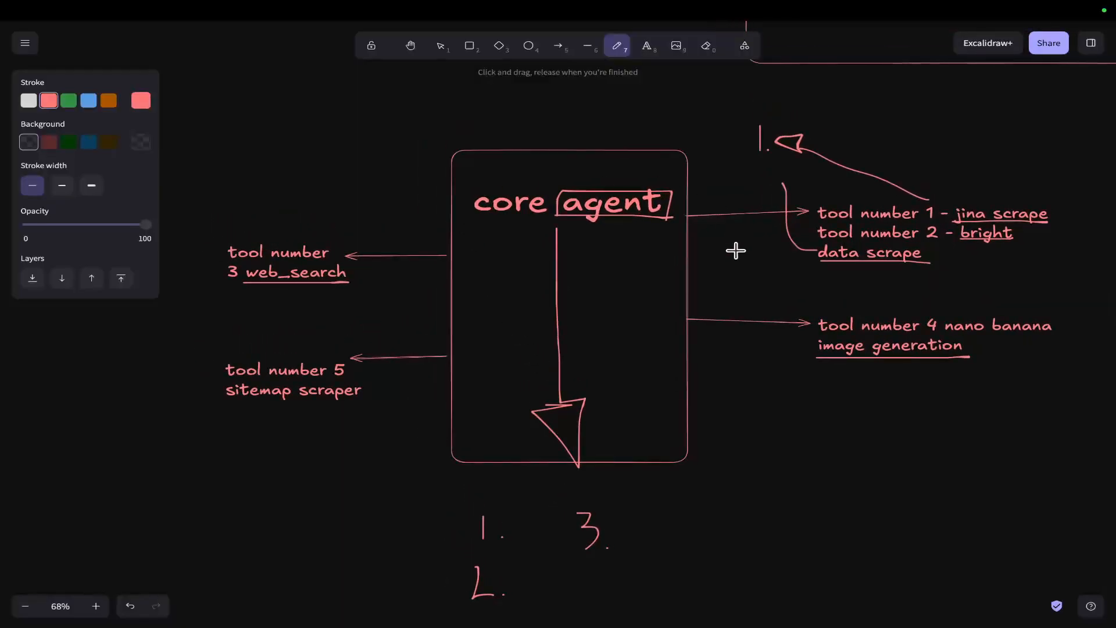
mouse_move(687, 407)
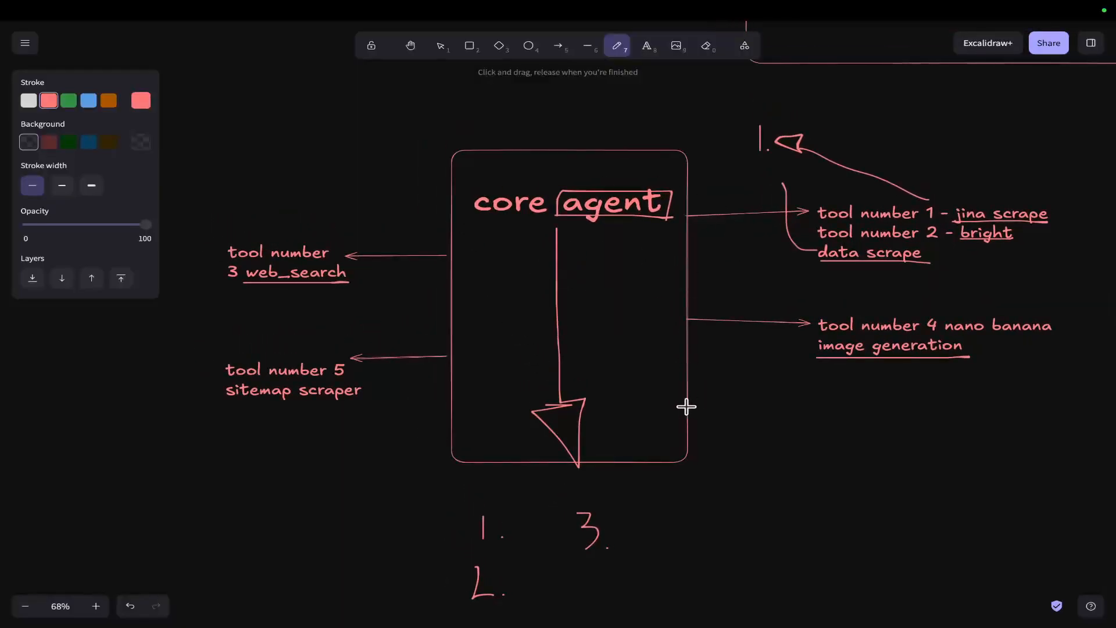
left_click_drag(683, 408, 812, 404)
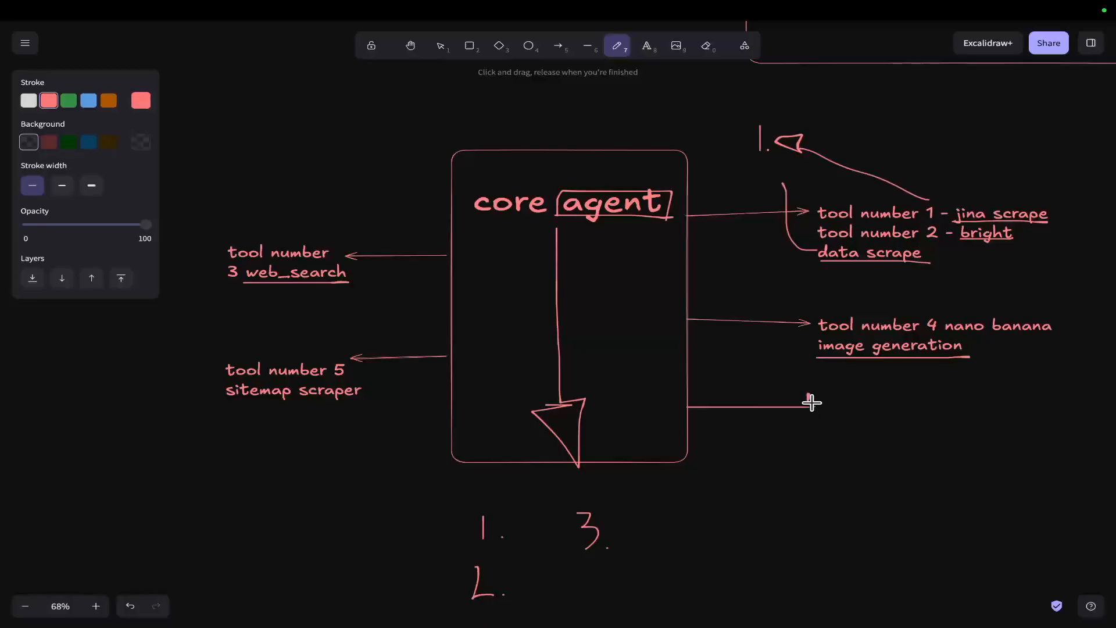
left_click_drag(812, 402, 851, 407)
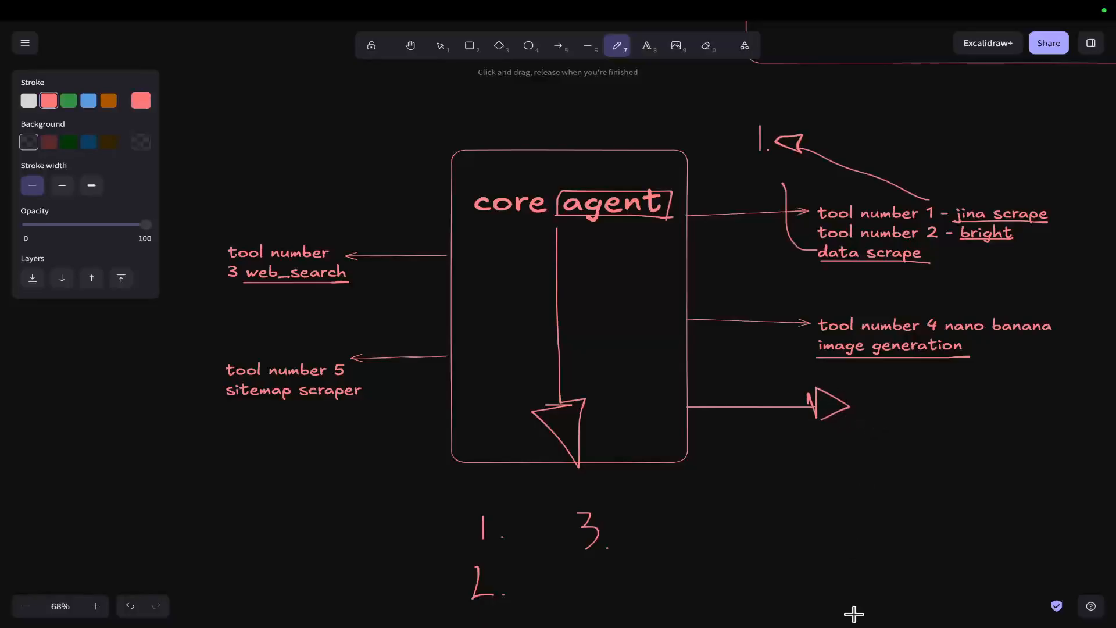
mouse_move(586, 293)
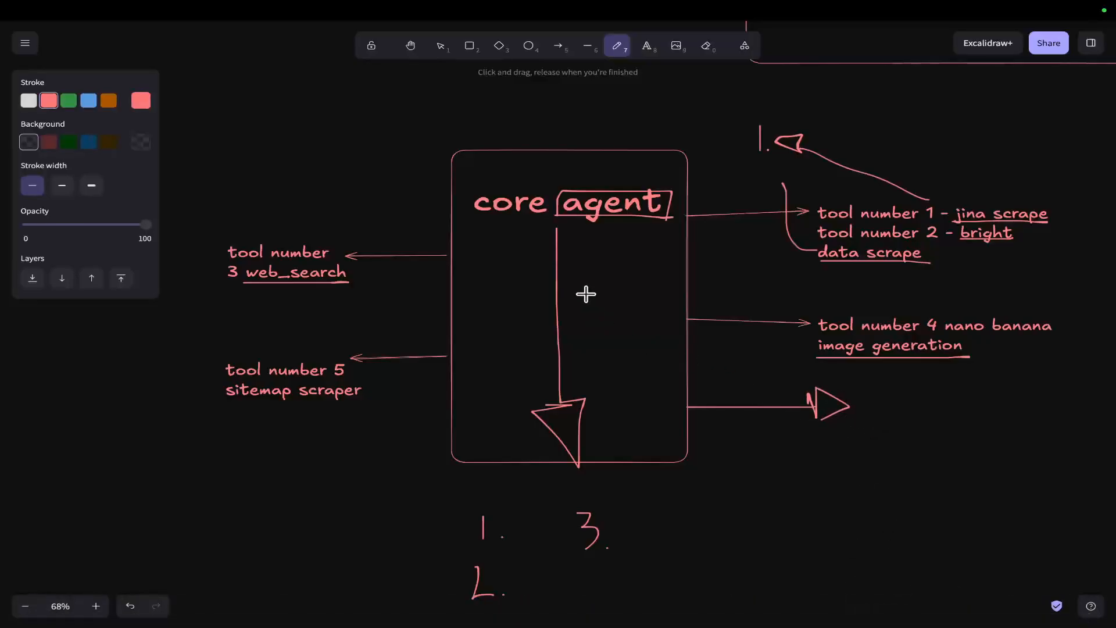
mouse_move(449, 446)
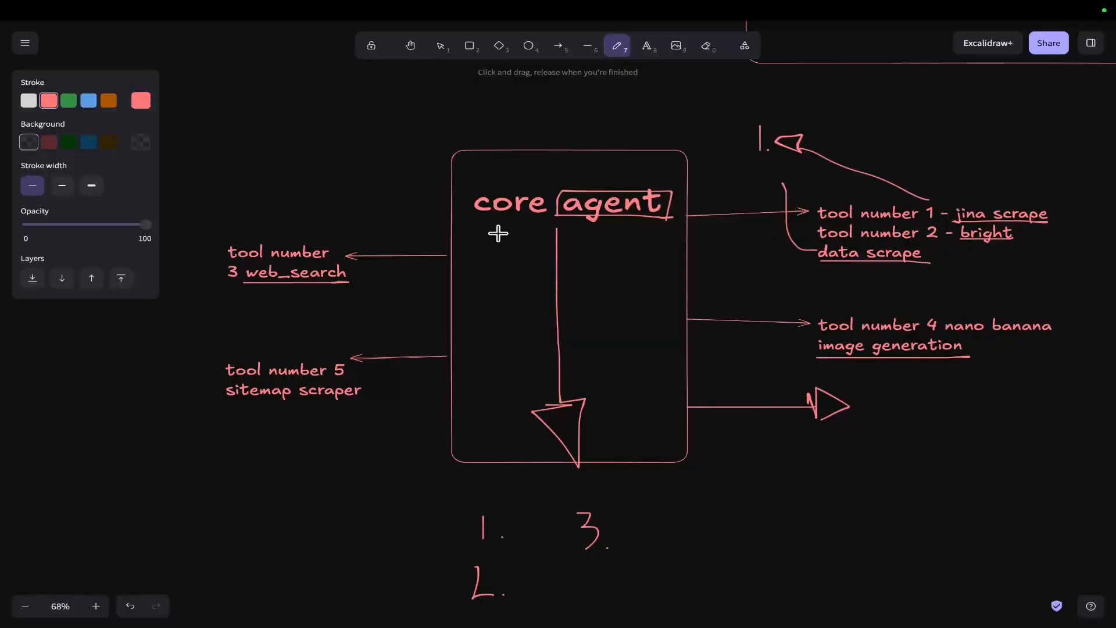
left_click_drag(498, 233, 498, 382)
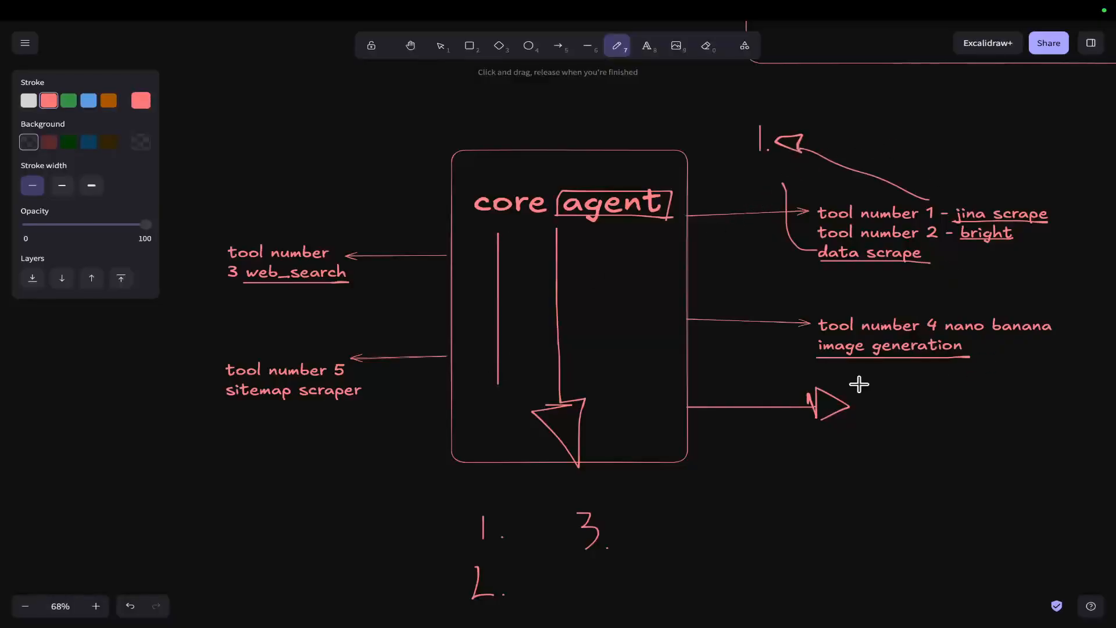
mouse_move(513, 431)
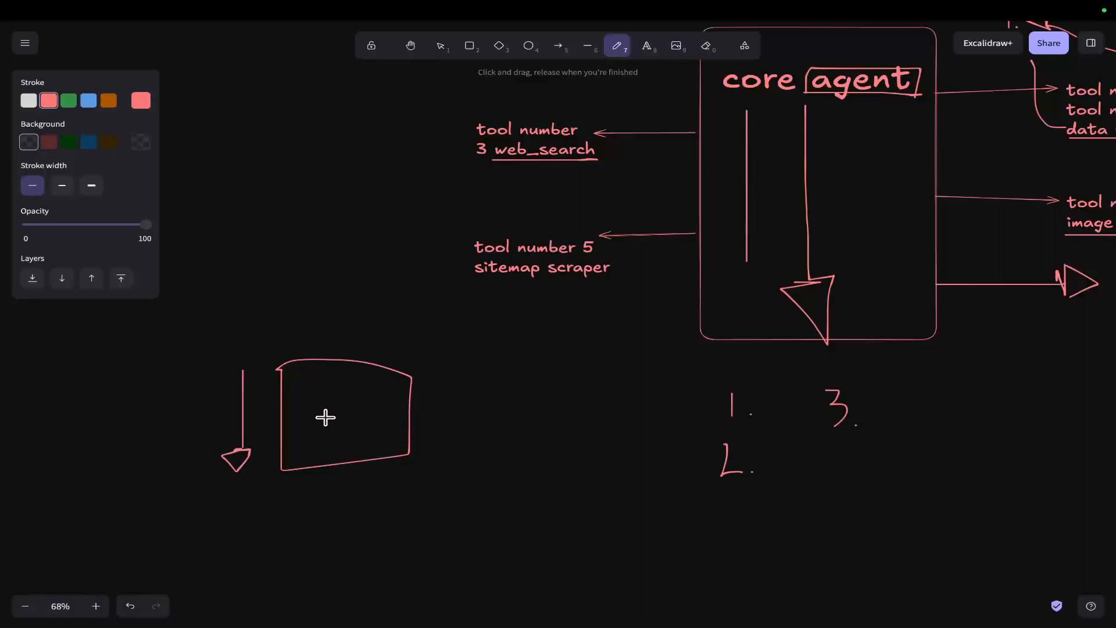
Step: Pencil-write 1, 2, 3 inside the new box with an extra mark beside them
left_click_drag(300, 369, 300, 395)
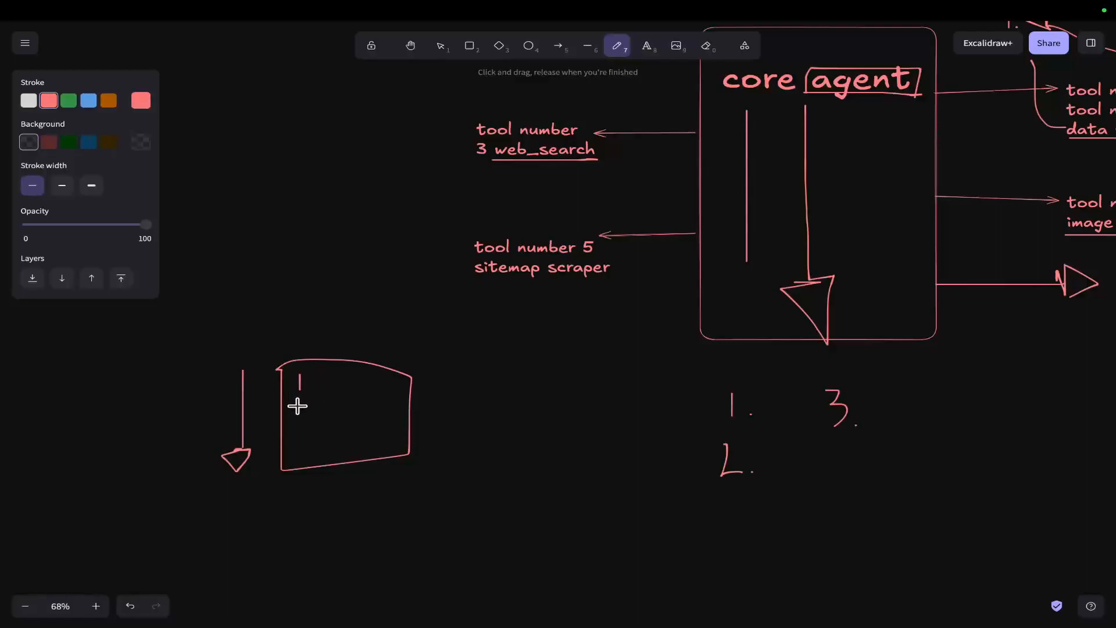
left_click_drag(292, 406, 305, 424)
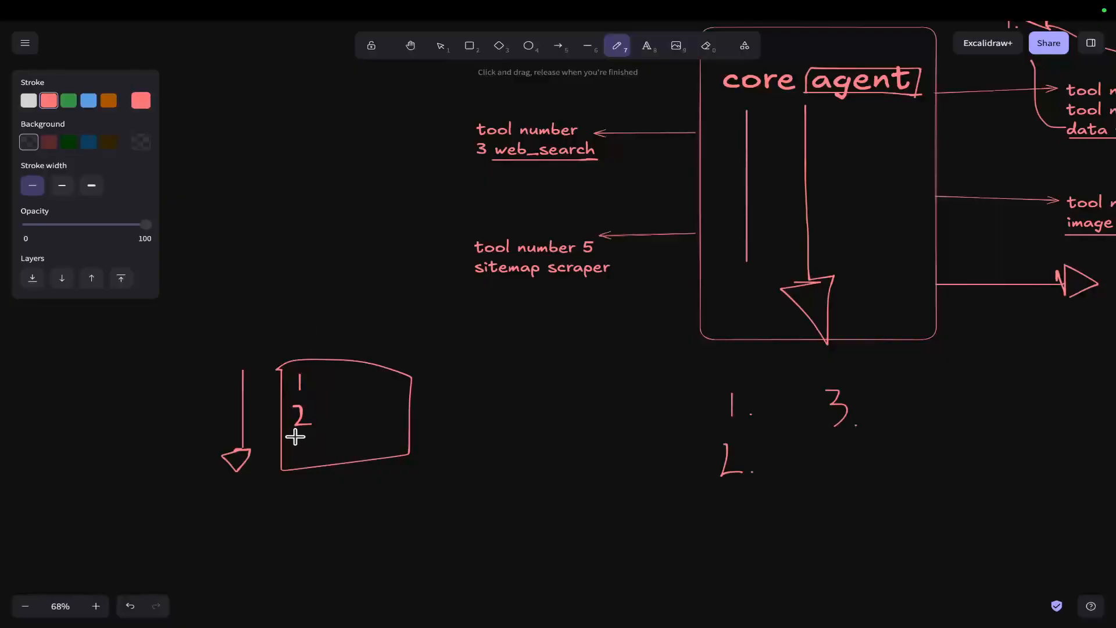
left_click_drag(292, 439, 305, 467)
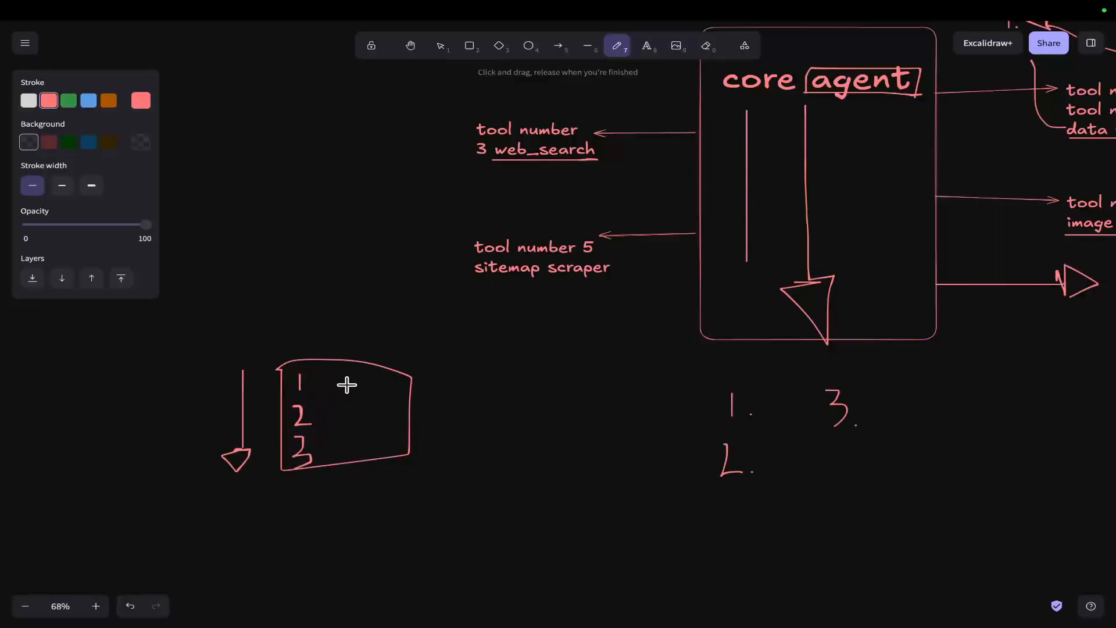
left_click_drag(349, 377, 392, 374)
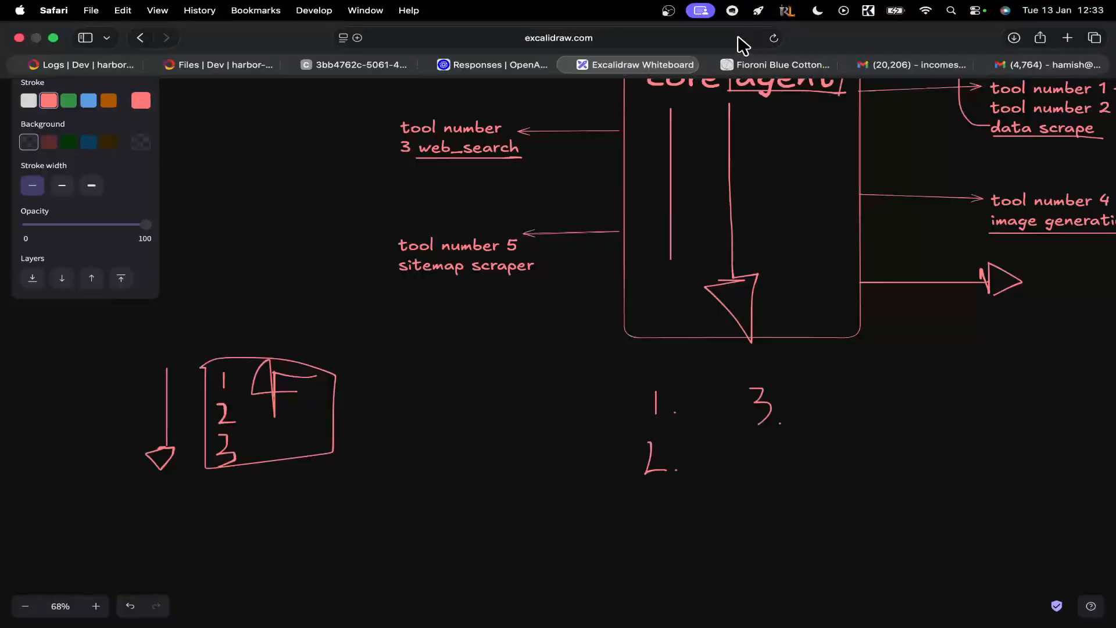
Step: Start a new Safari tab on npmjs.com ready for a package search
left_click(1096, 38)
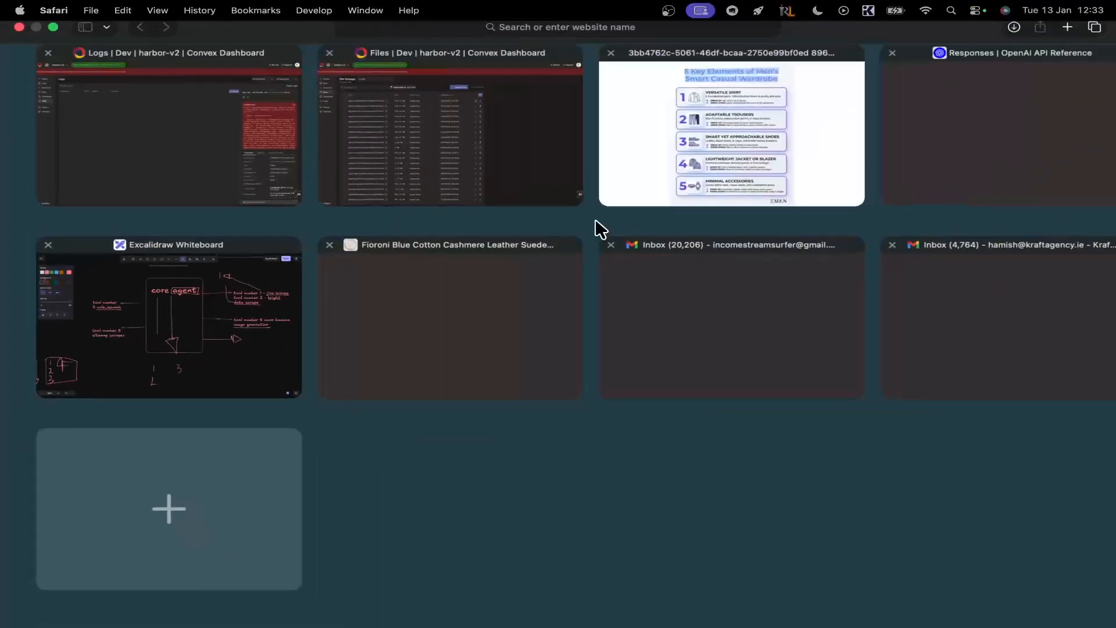
left_click(169, 508)
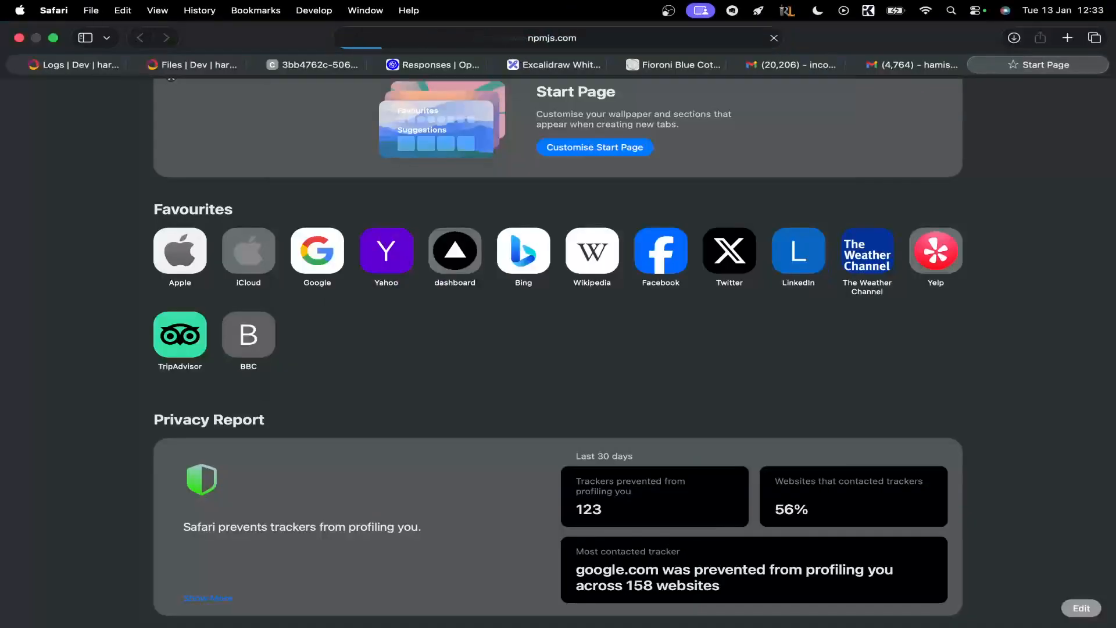
left_click(551, 37)
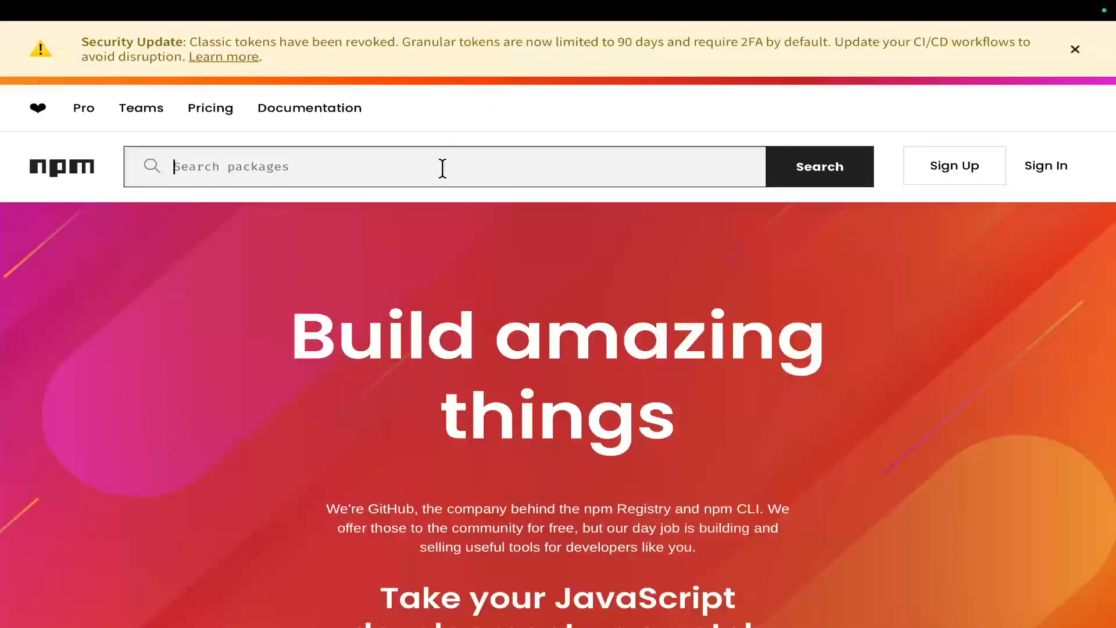
Step: Search npm for 'gemini' and look through the results
type("gemini")
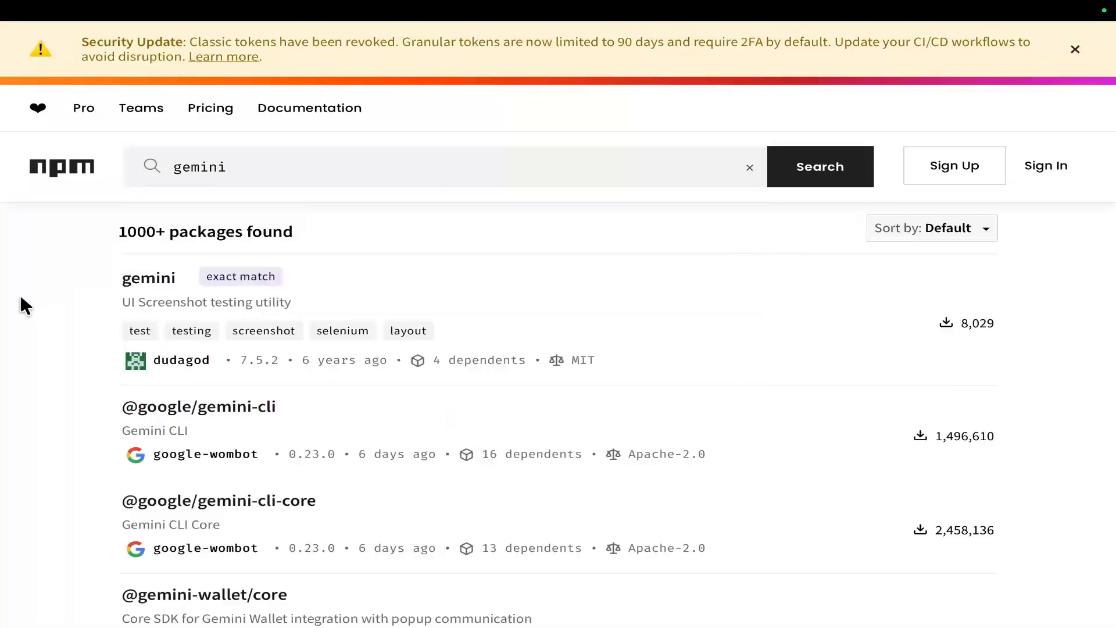
scroll("down", 3)
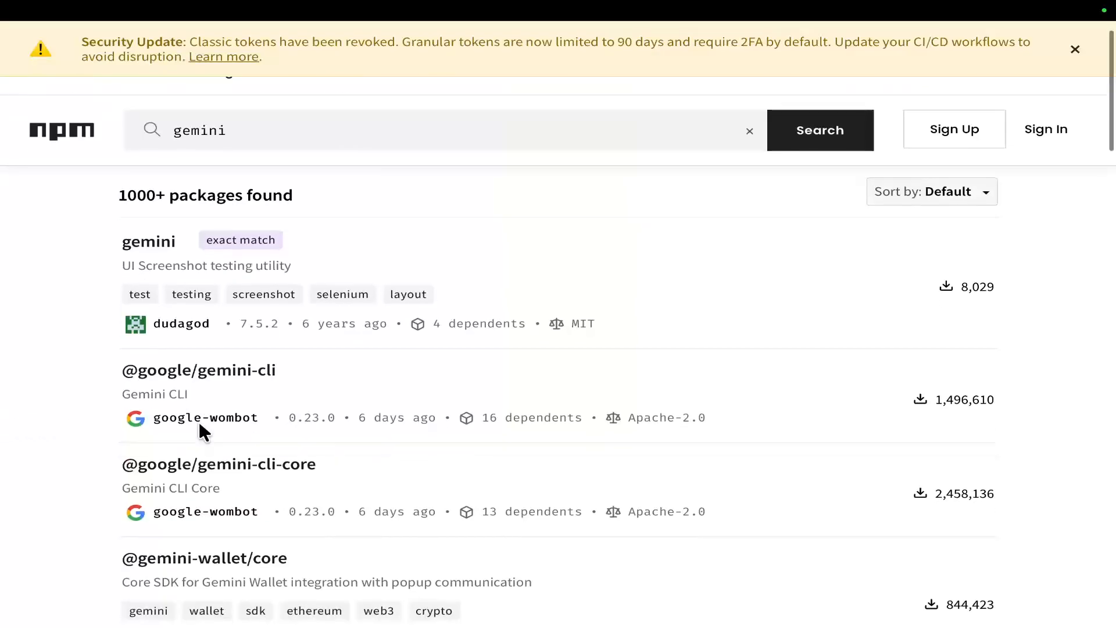
scroll("down", 3)
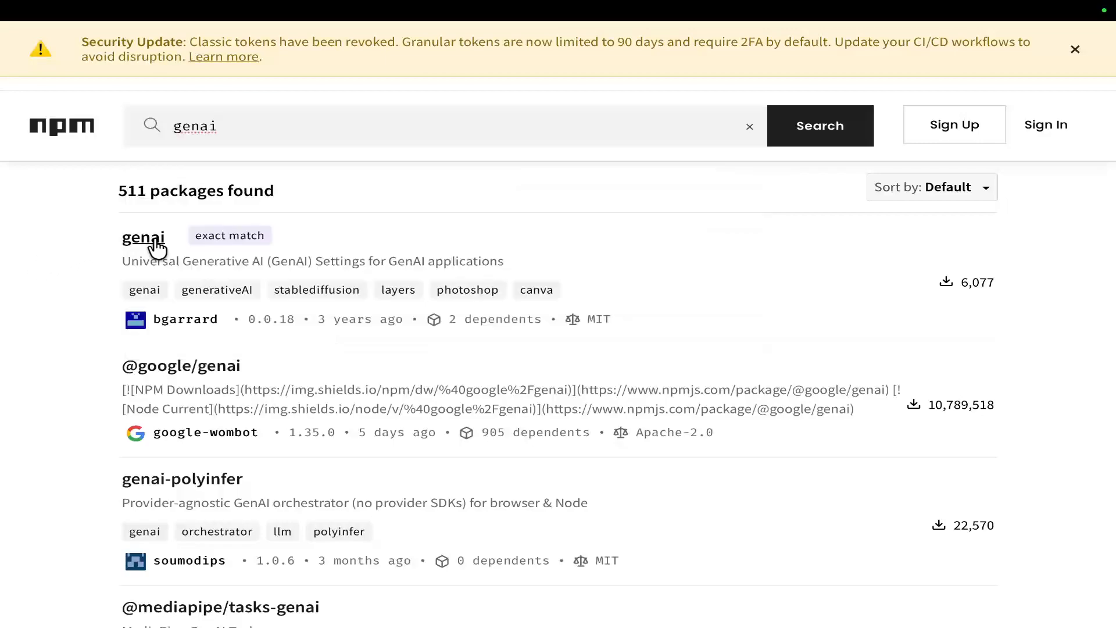
left_click(143, 236)
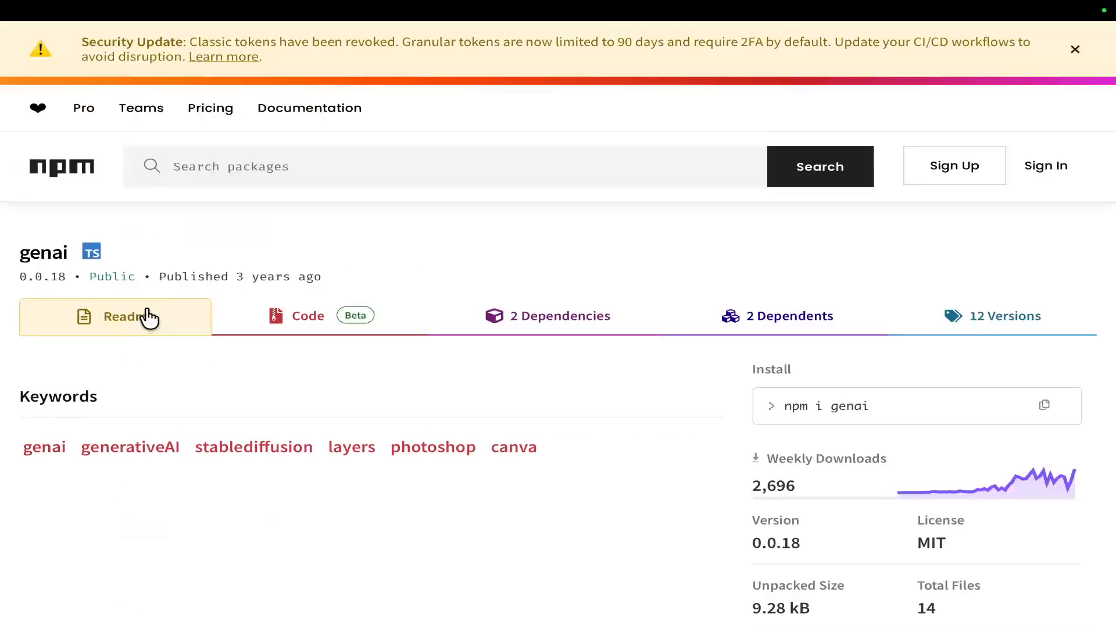
type("genai")
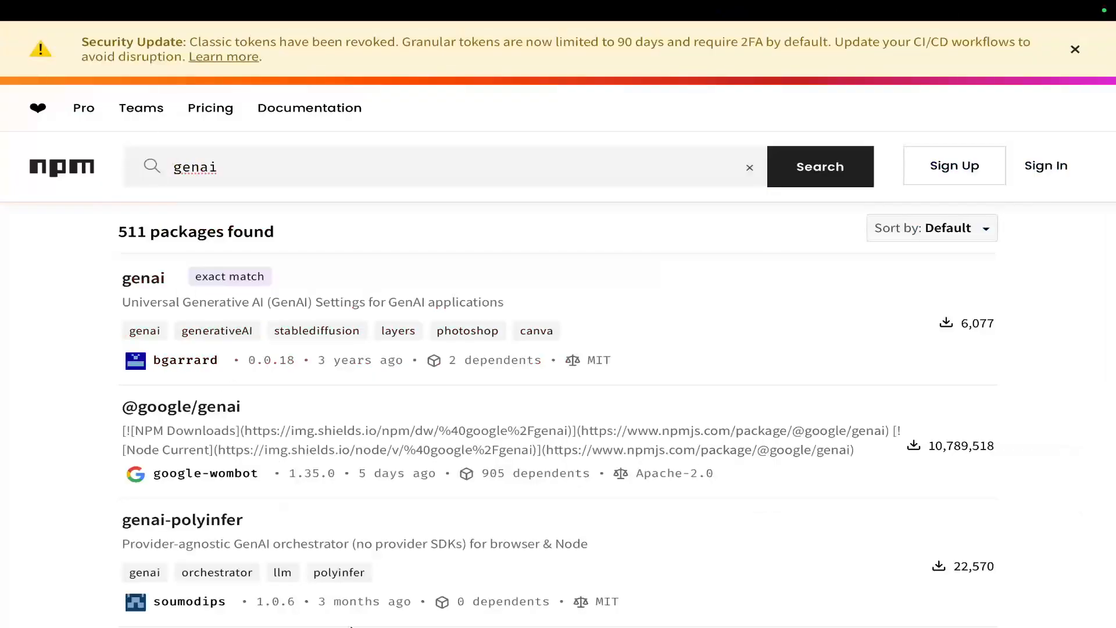
mouse_move(337, 416)
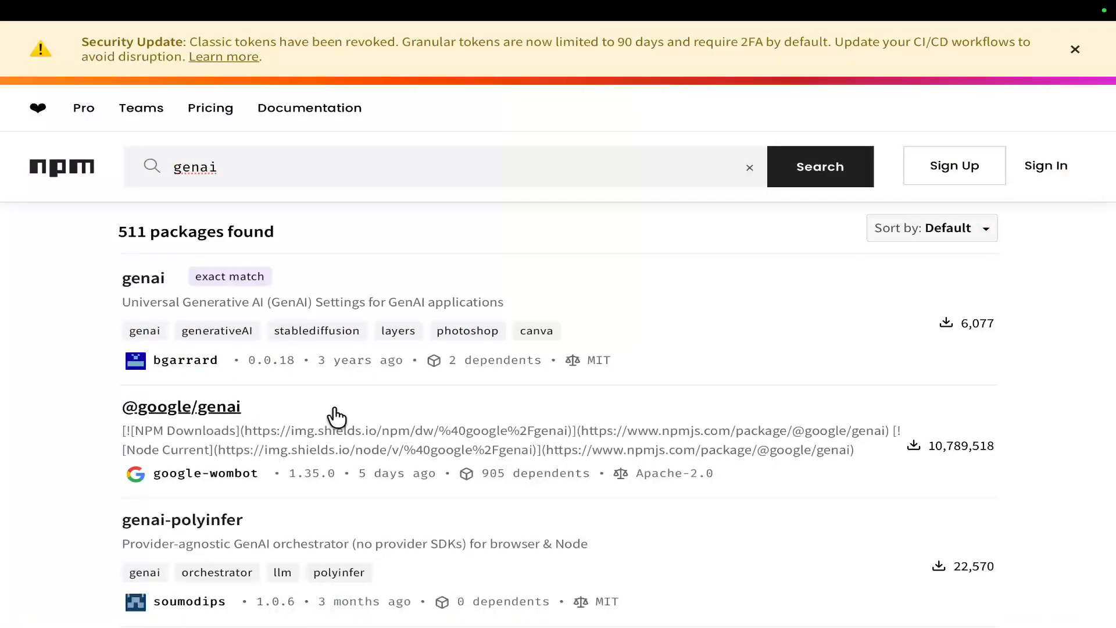
left_click(182, 407)
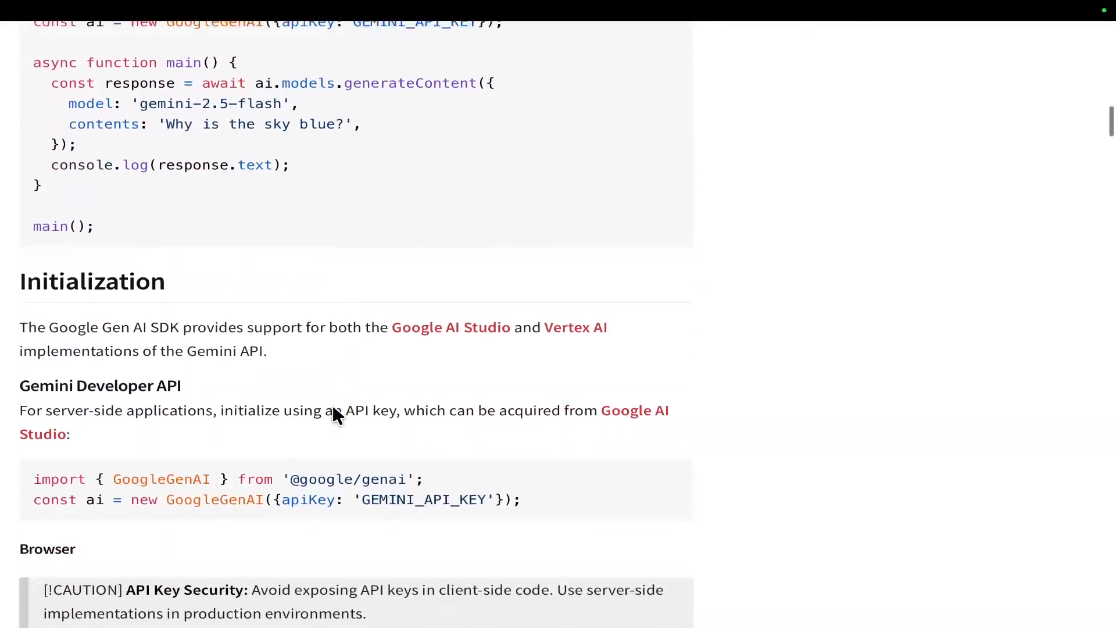
scroll("down", 3)
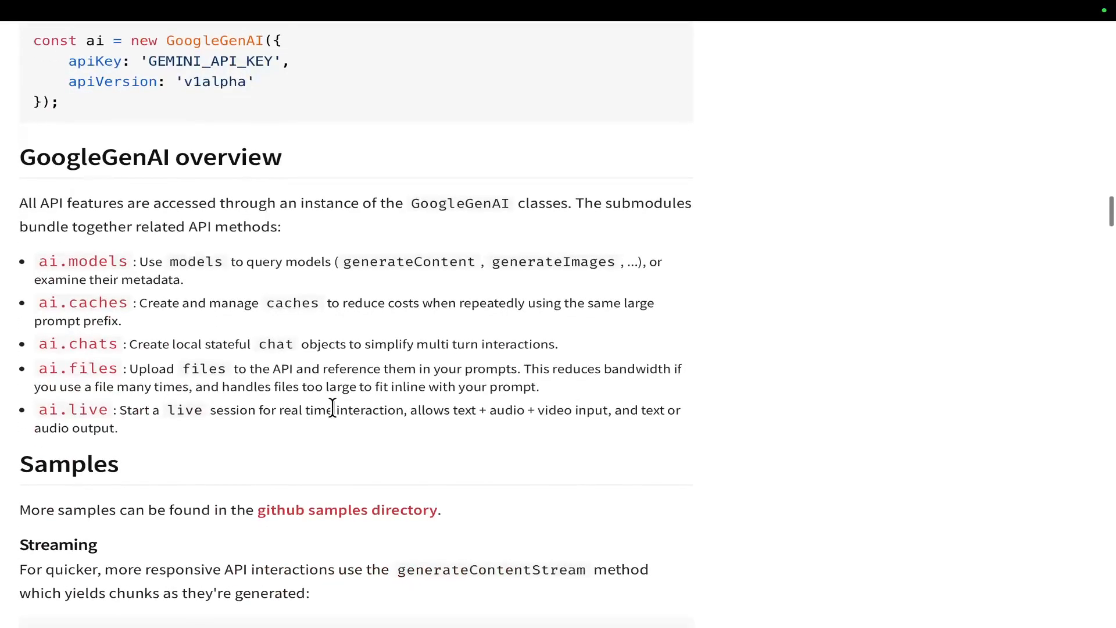
scroll("down", 3)
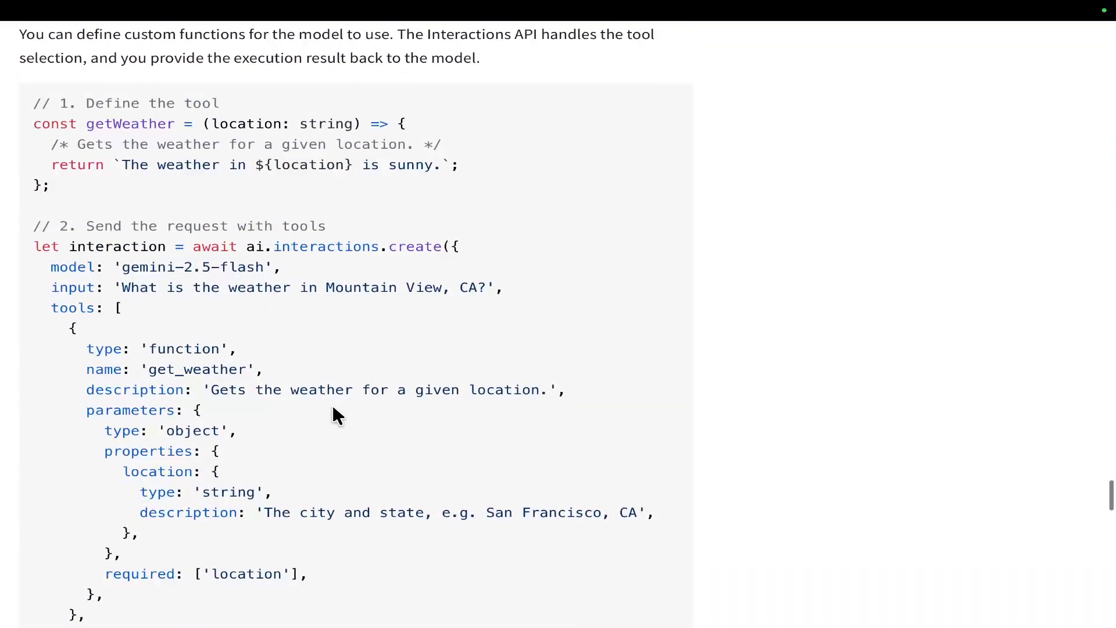
scroll("down", 3)
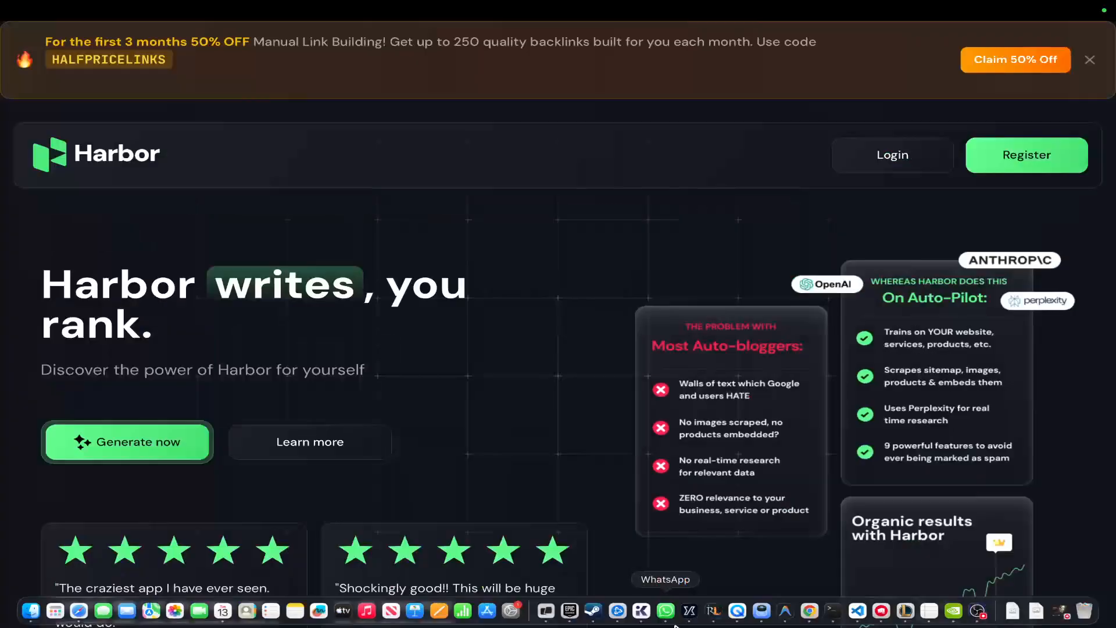
Step: Sign in to Harbor with the Google account to reach the writer dashboard
left_click(891, 154)
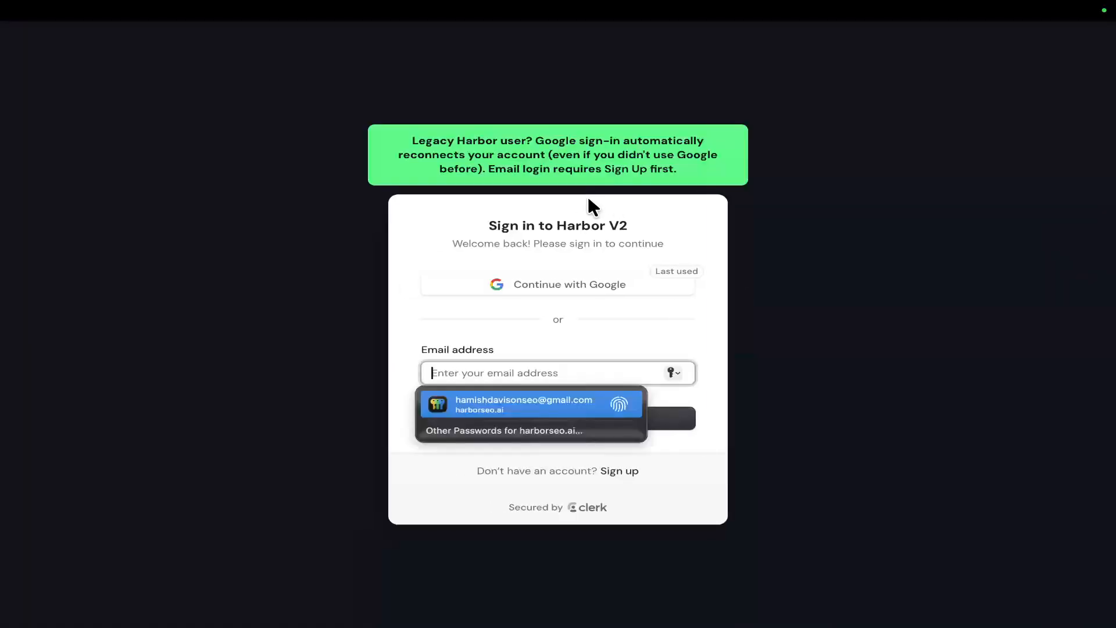
left_click(557, 284)
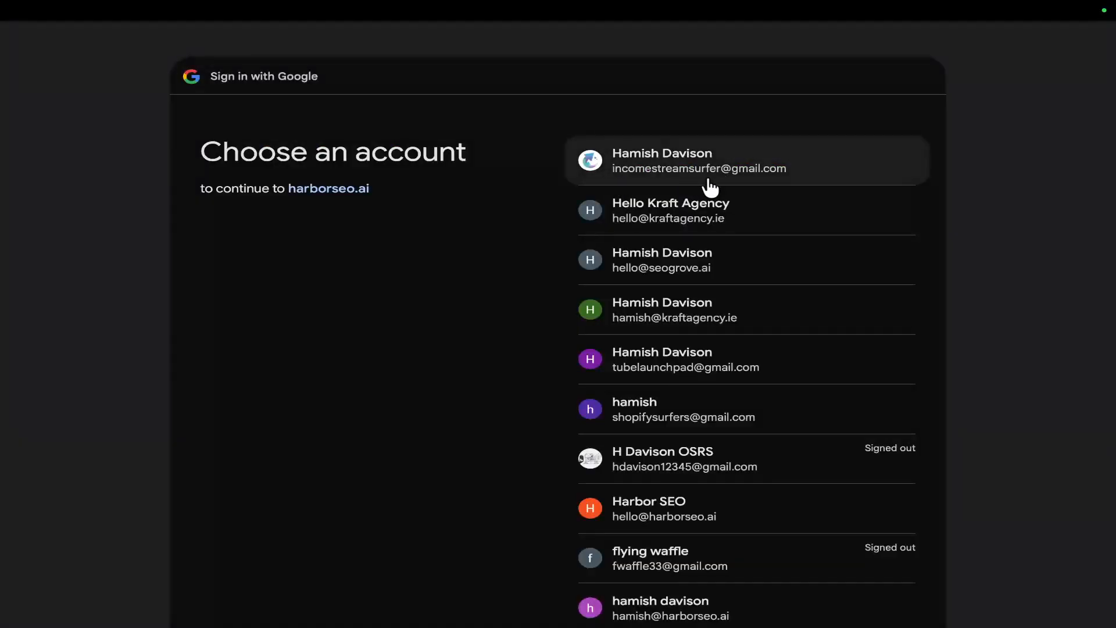
left_click(712, 161)
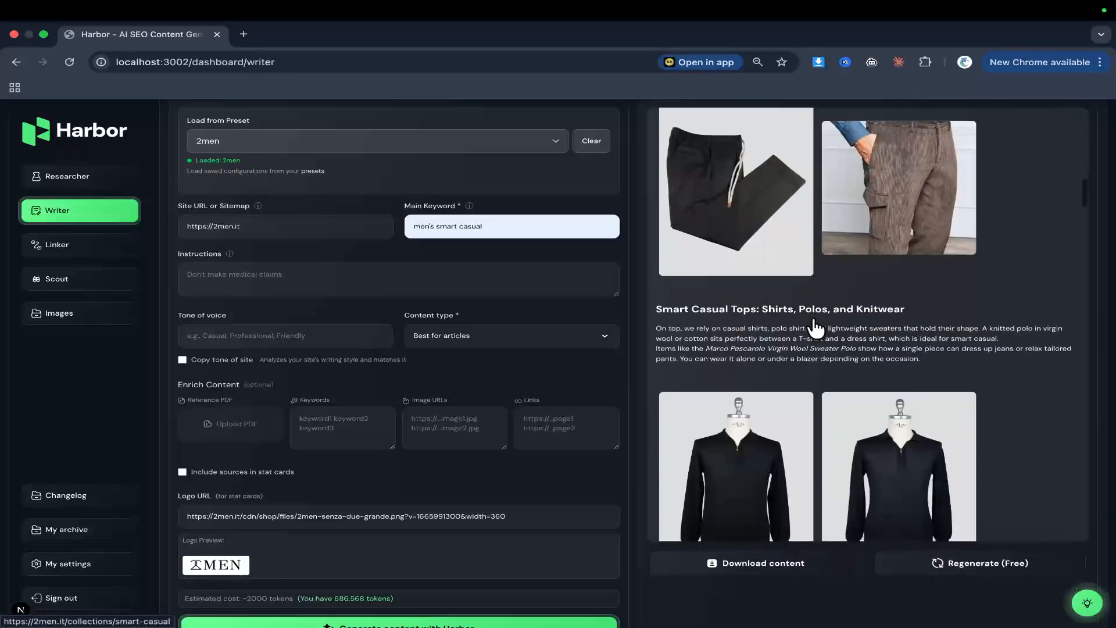
Step: Review the smart casual article and cancel saving its infographic image
scroll("down", 3)
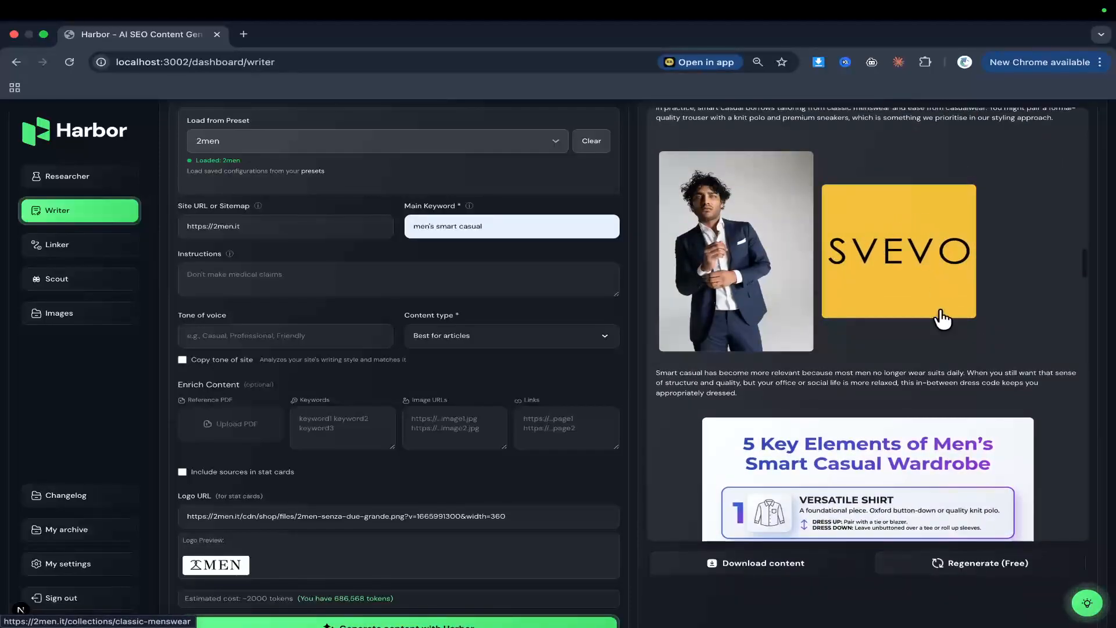
scroll("down", 3)
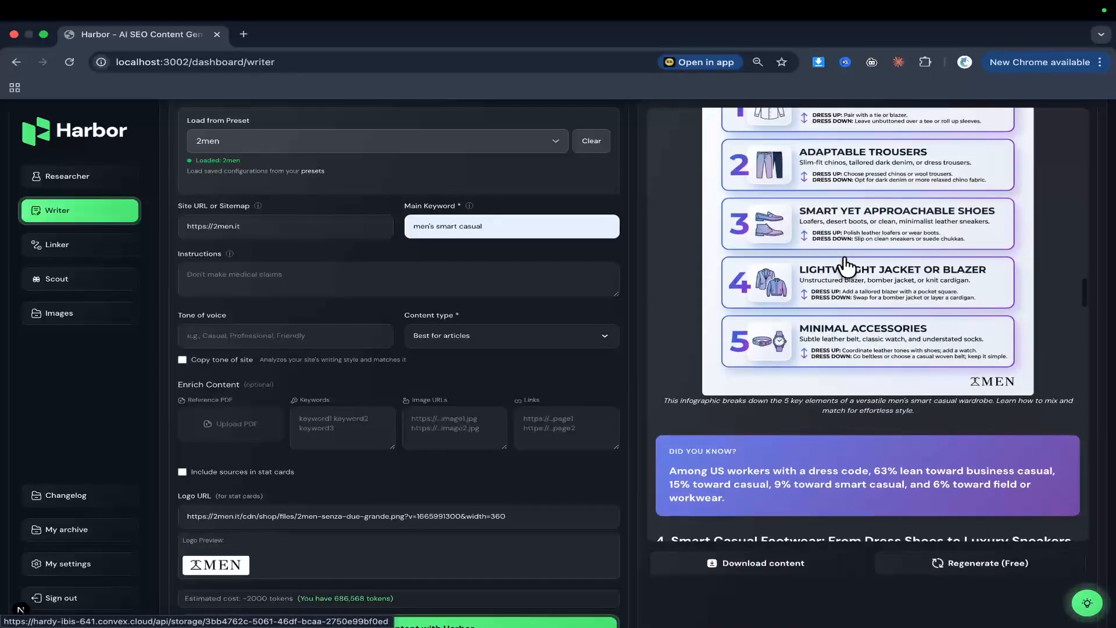
right_click(848, 265)
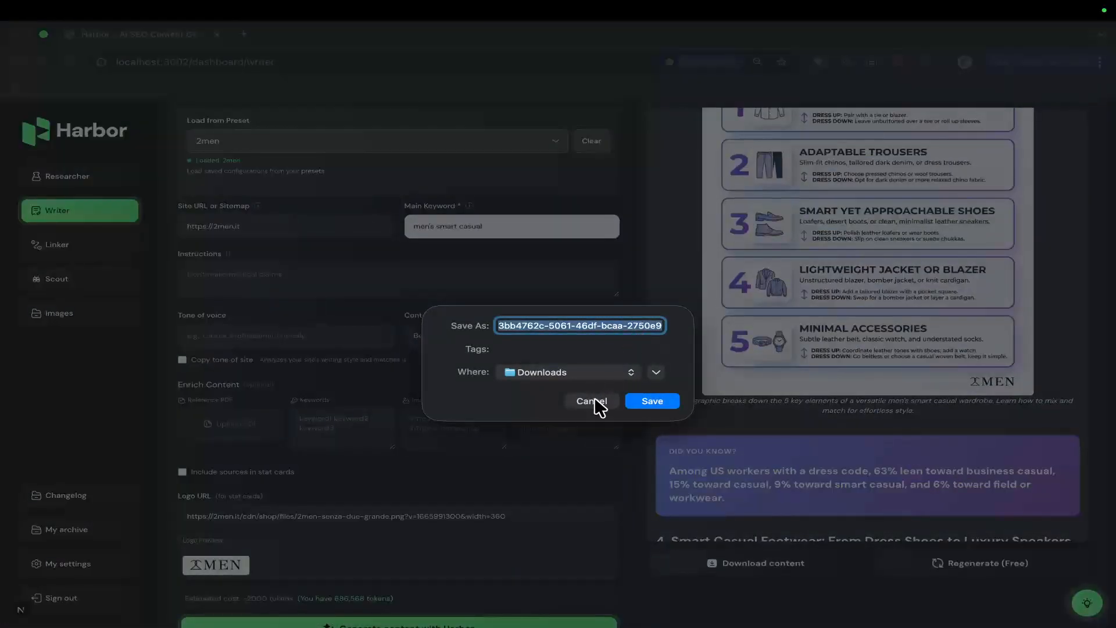
left_click(651, 401)
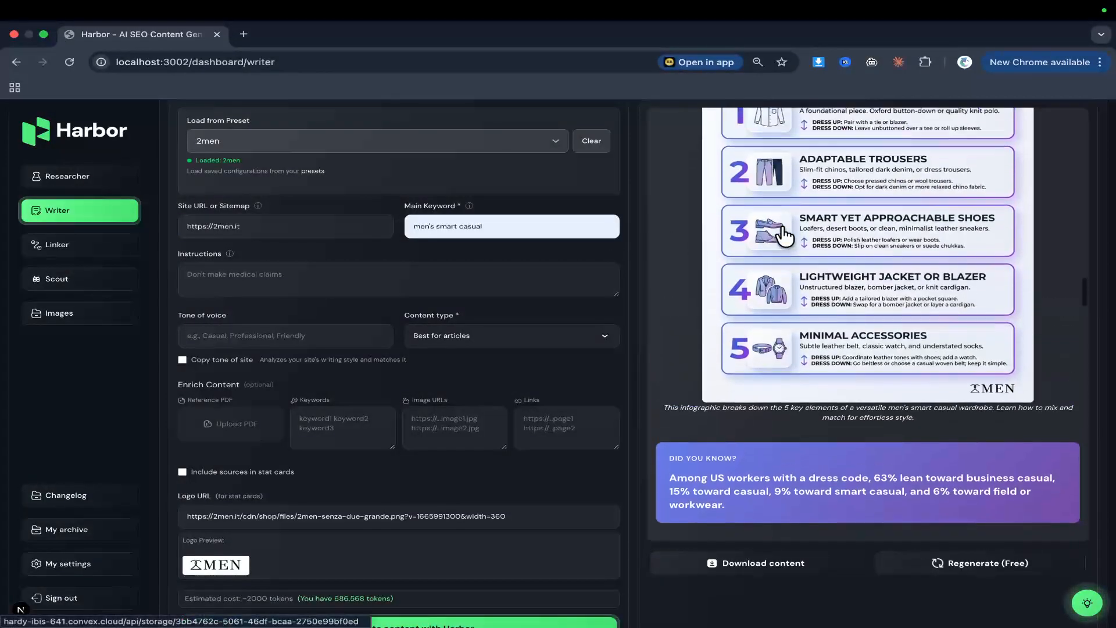
Step: Scroll through the rest of the generated article
scroll("down", 3)
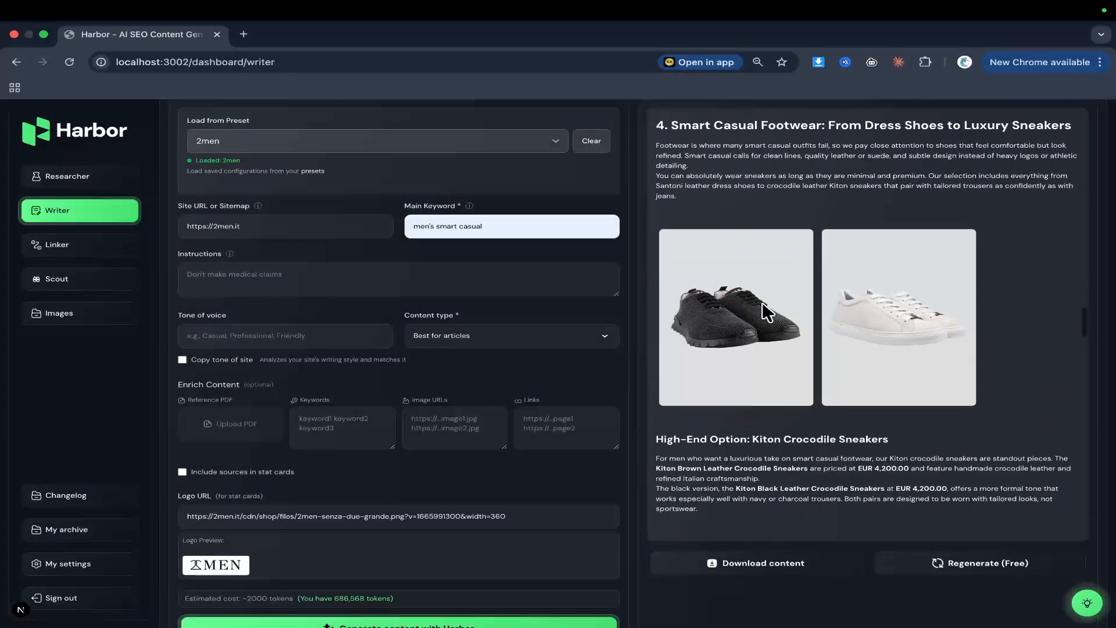
scroll("down", 3)
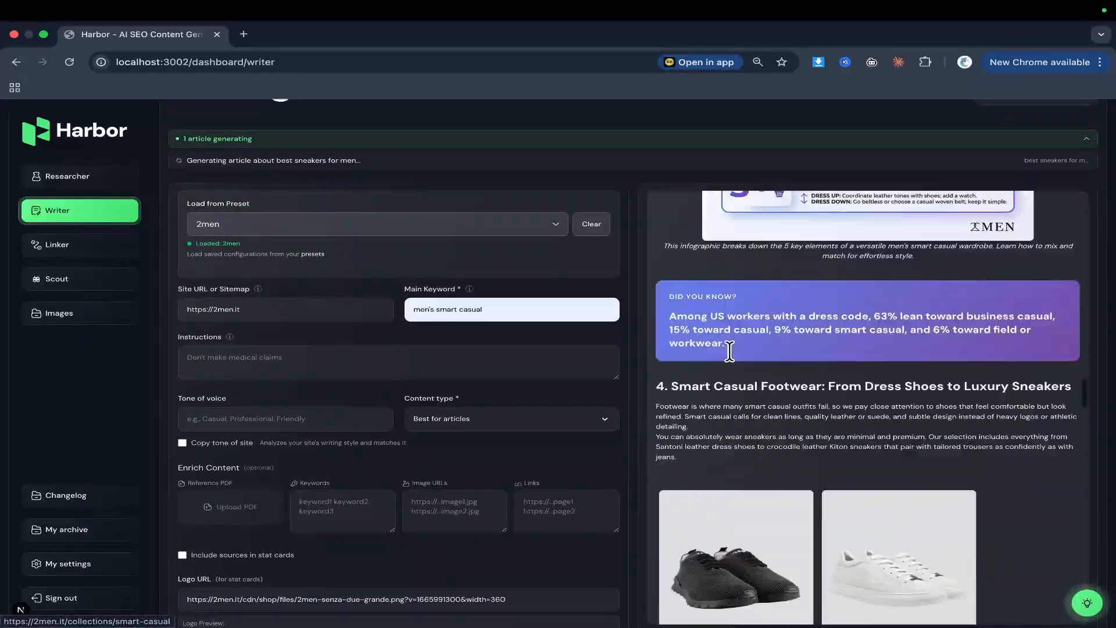
scroll("down", 3)
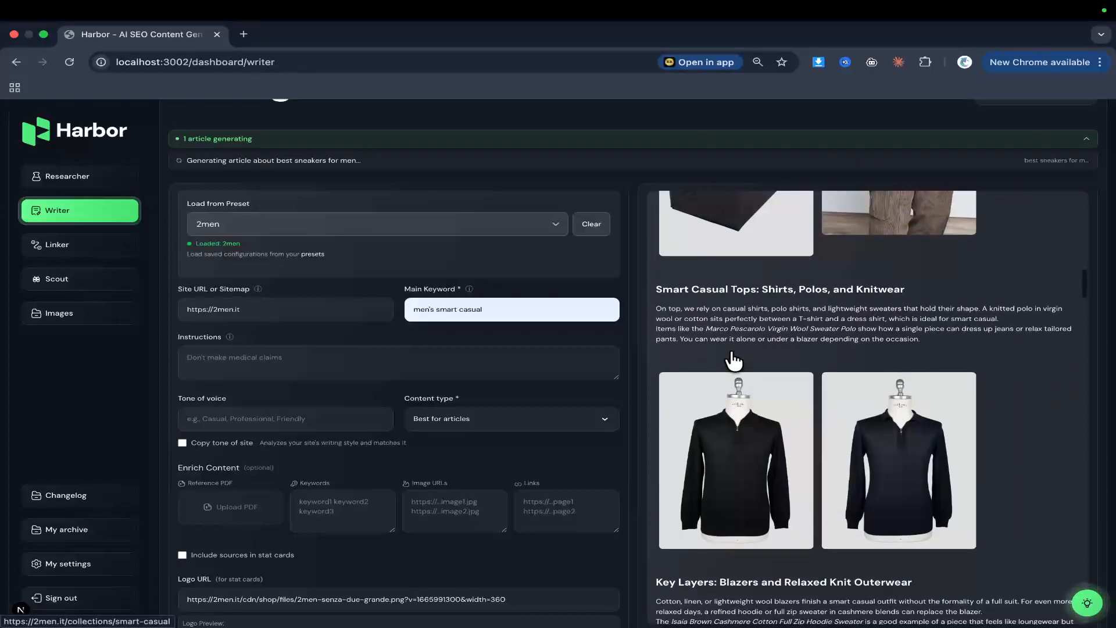
mouse_move(802, 483)
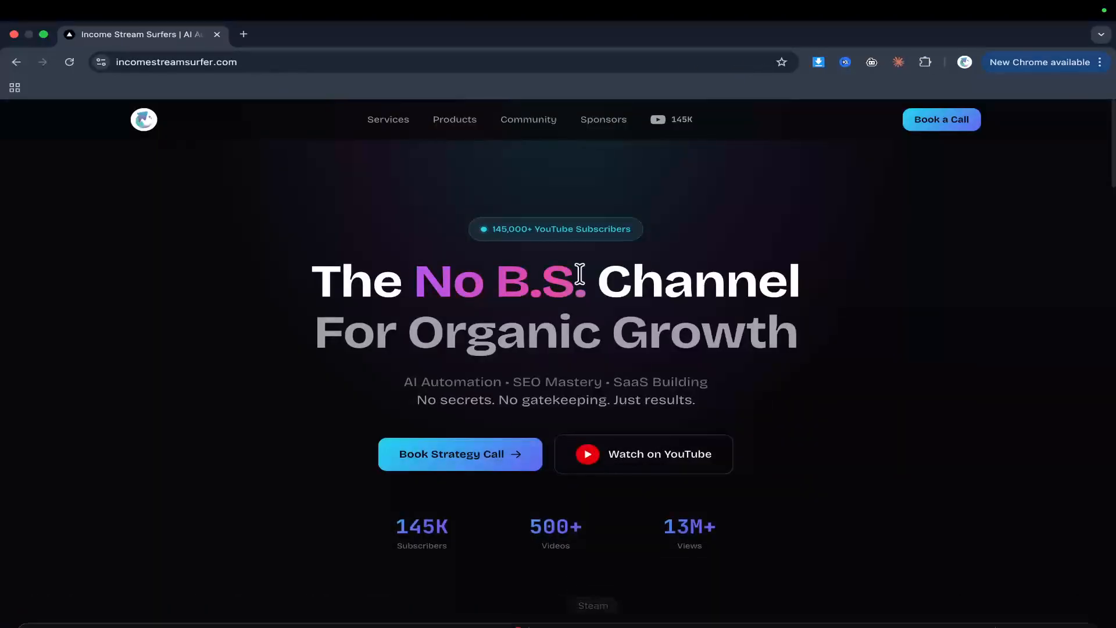
scroll("down", 3)
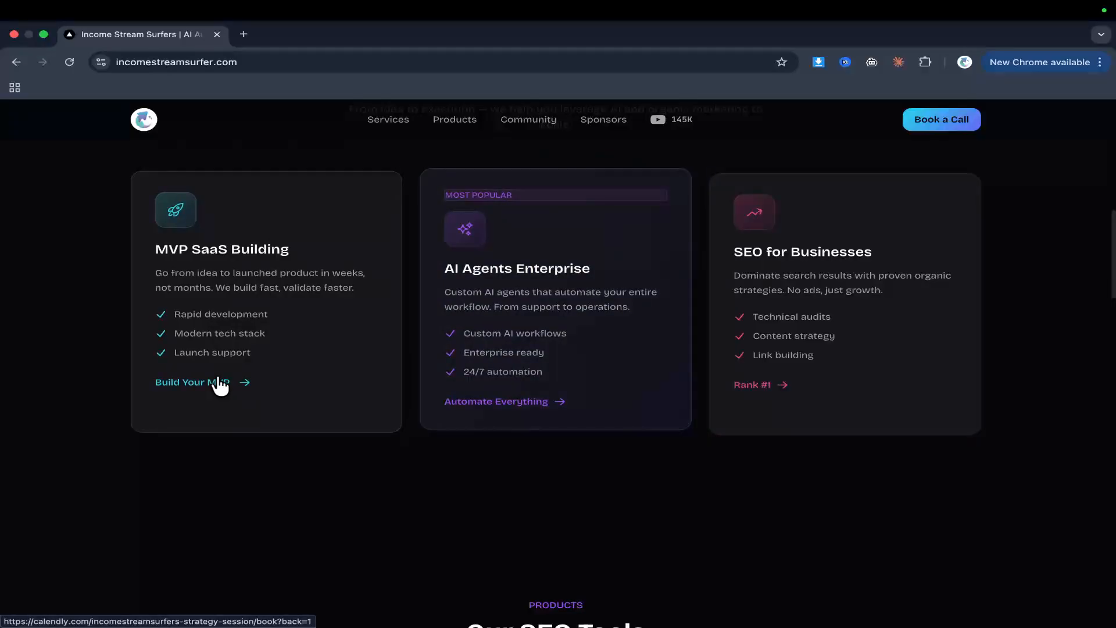
mouse_move(273, 269)
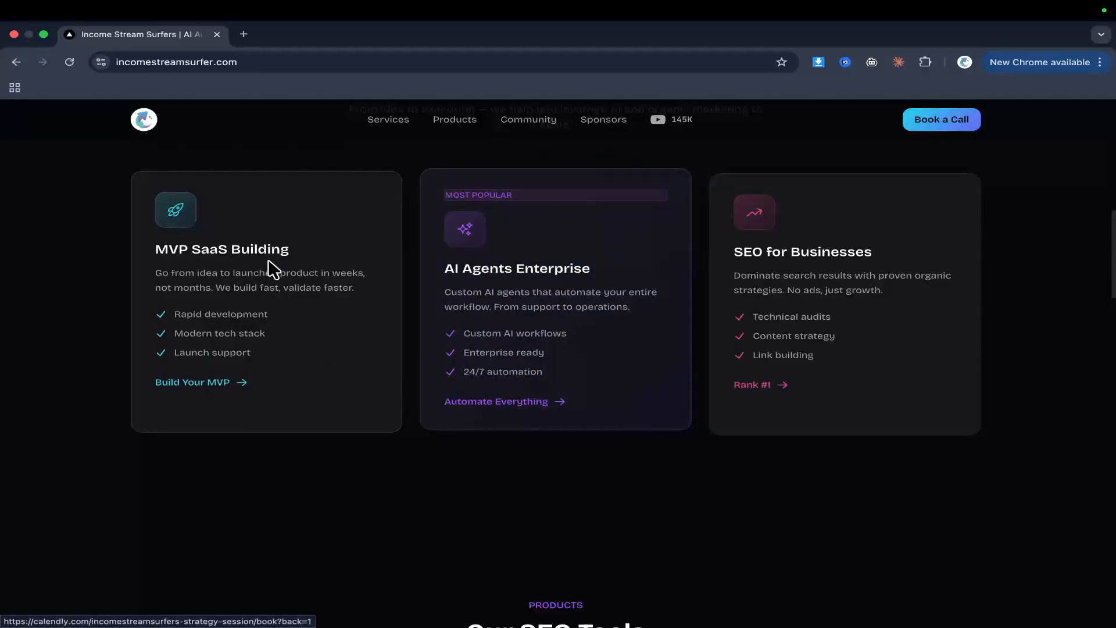
scroll("down", 3)
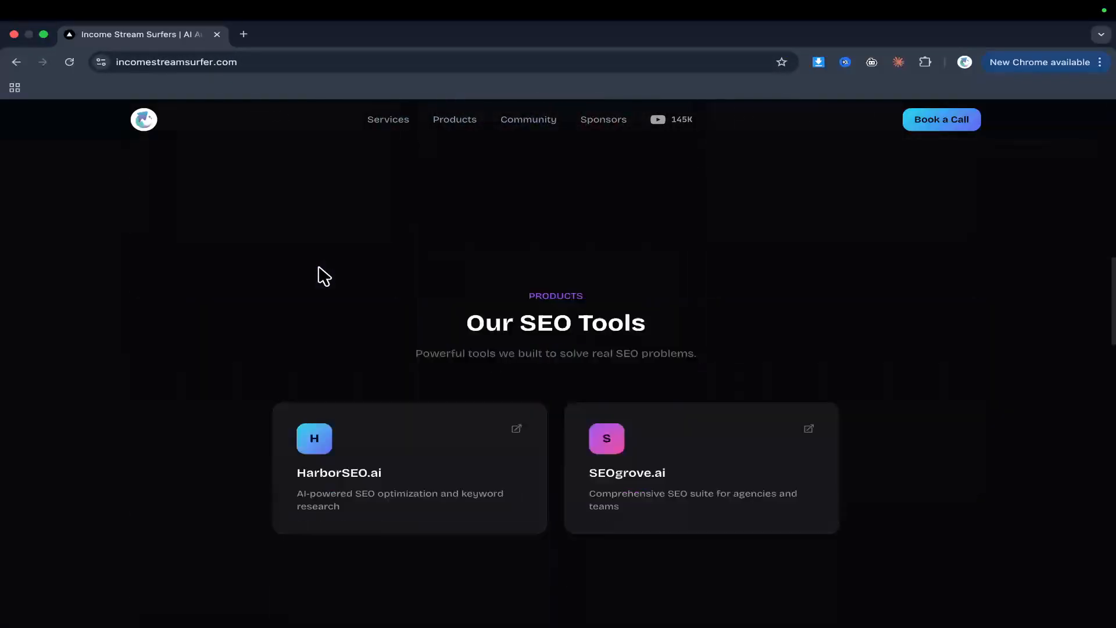
scroll("up", 3)
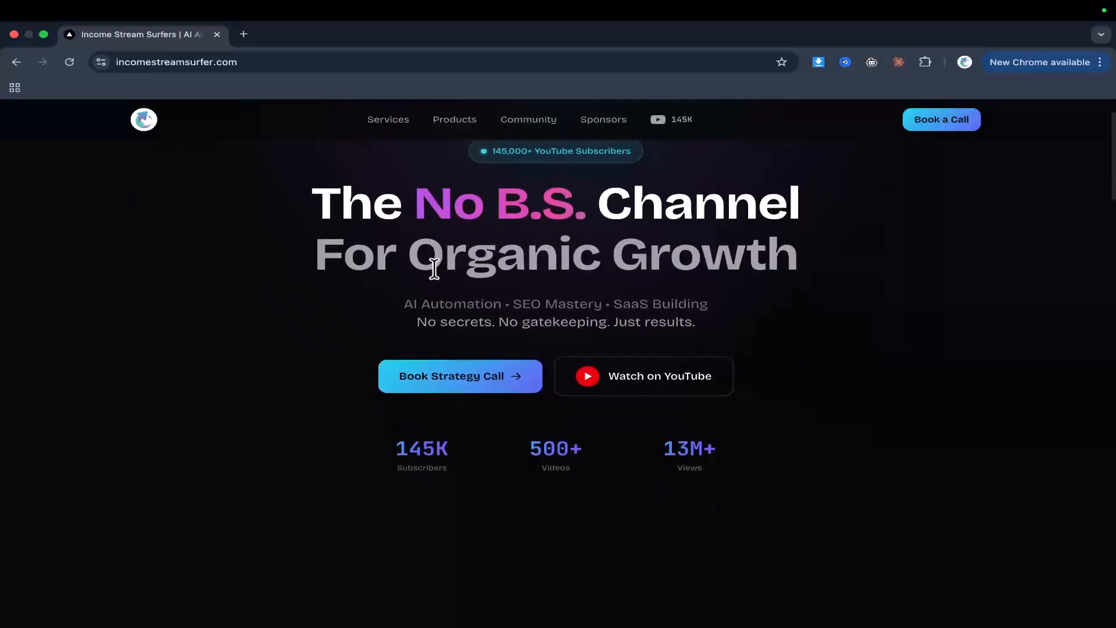
scroll("down", 3)
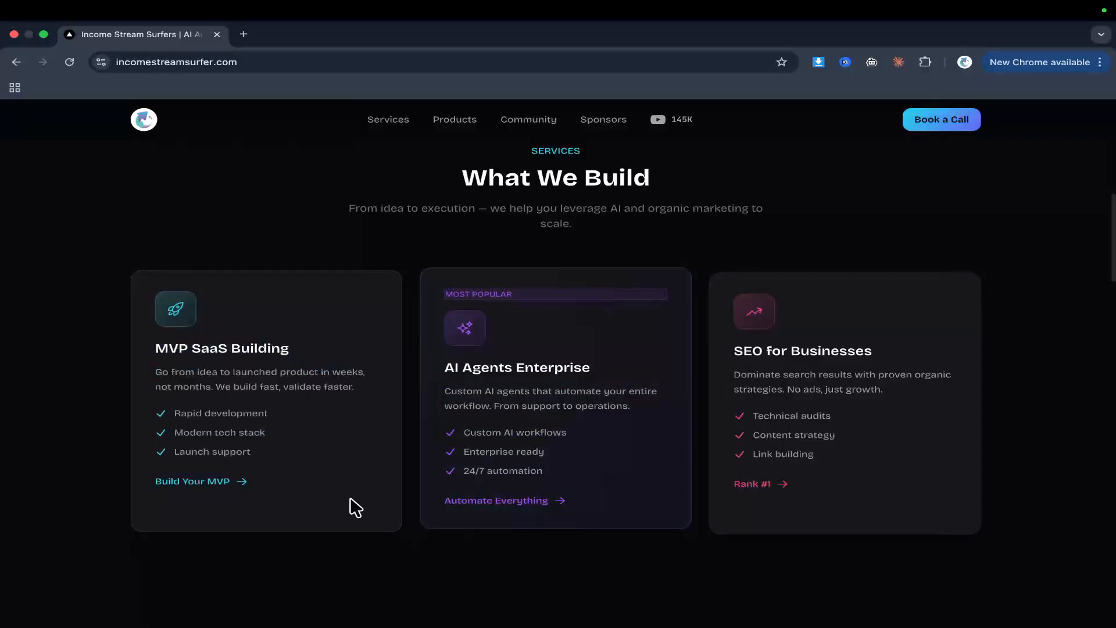
mouse_move(422, 480)
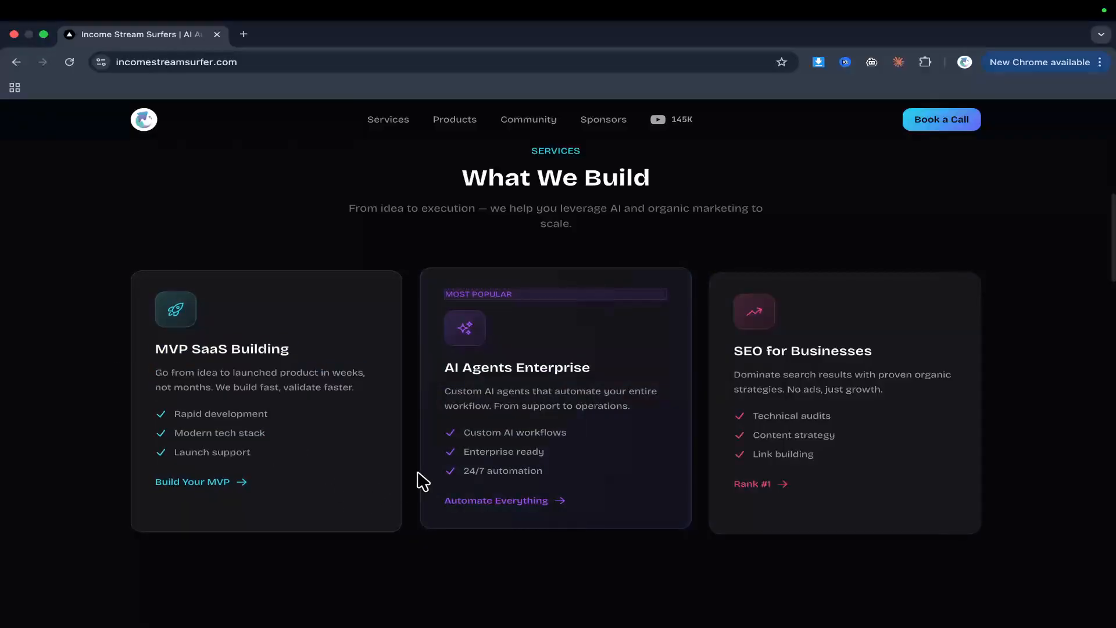
scroll("down", 3)
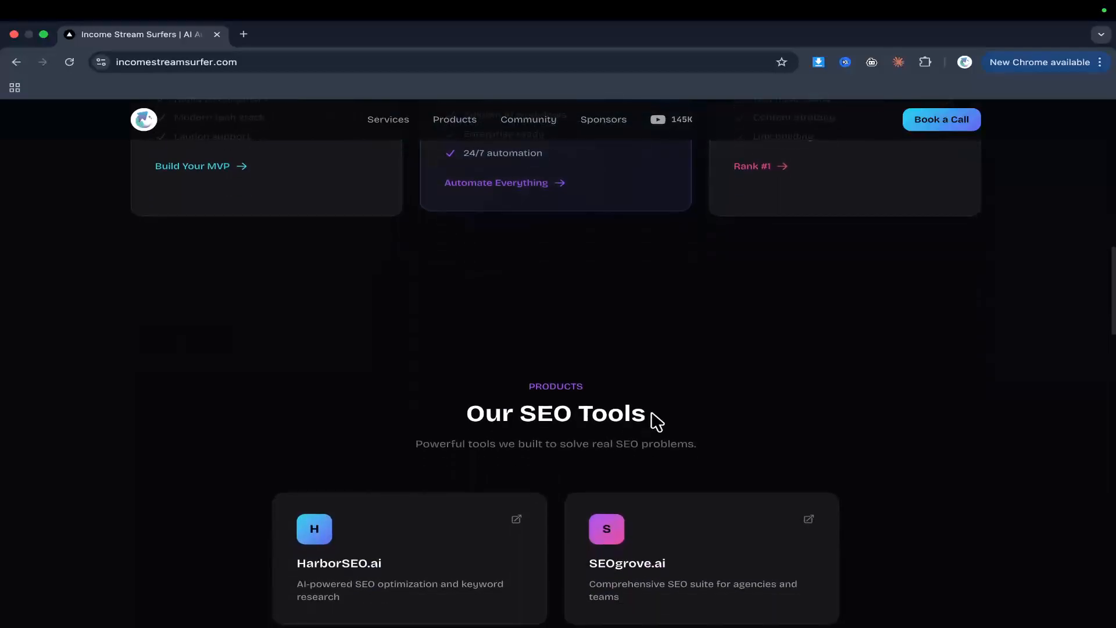
scroll("down", 3)
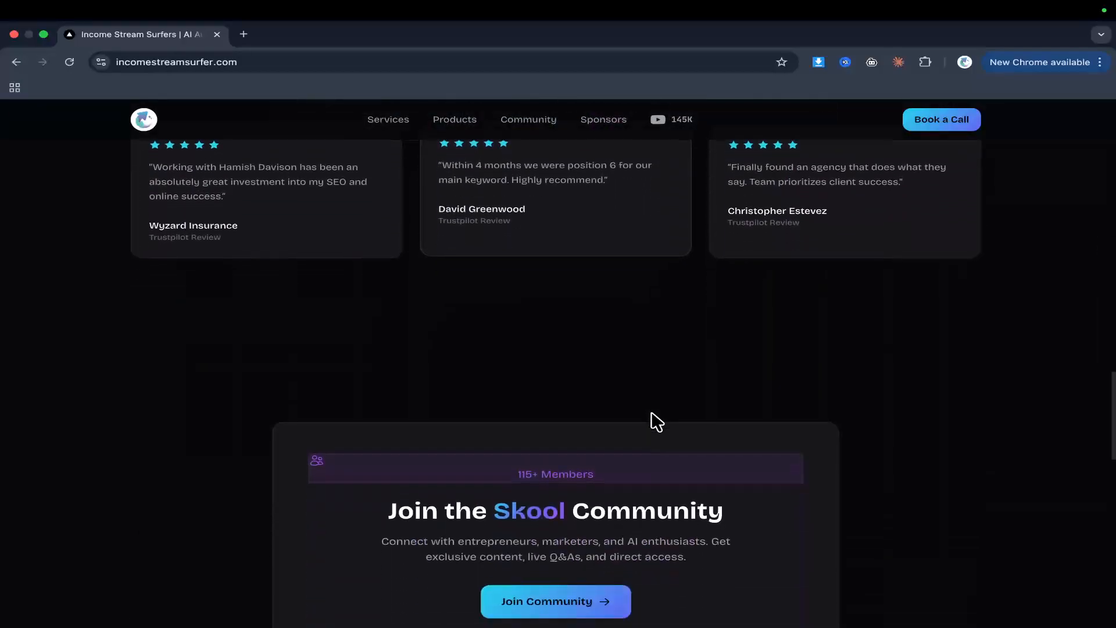
scroll("down", 3)
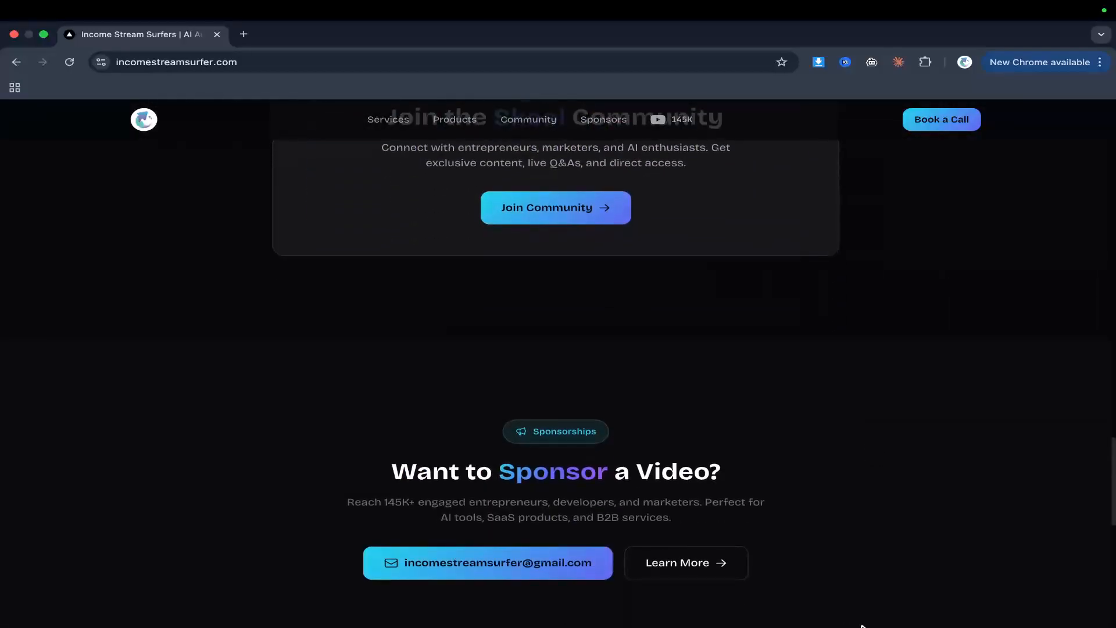